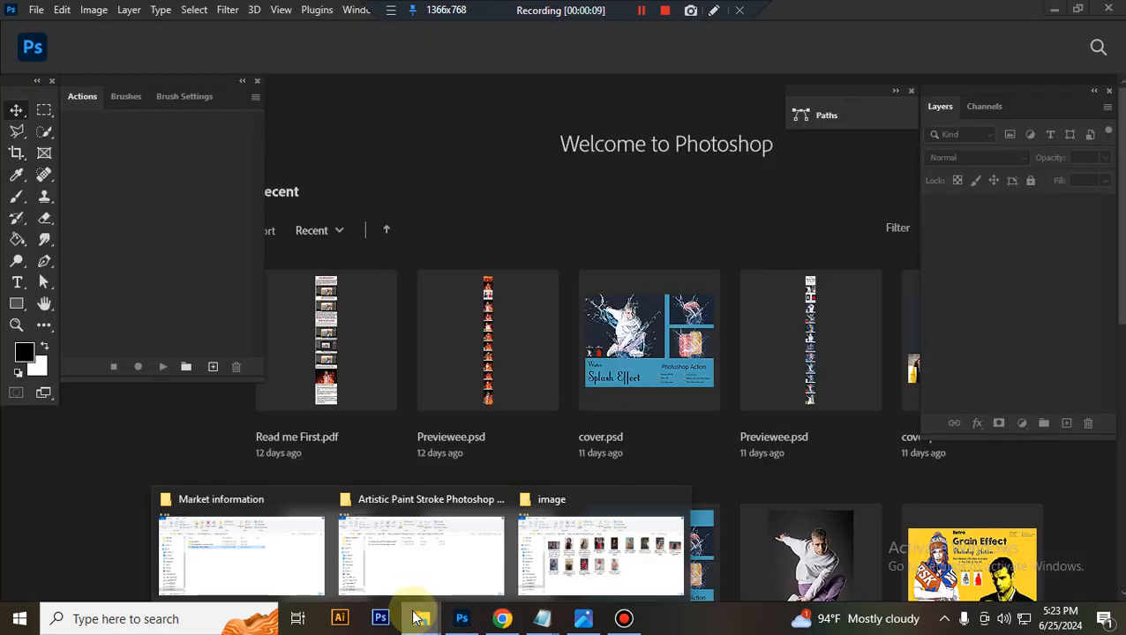
Step: Load the Artistic Paint Stroke action from its folder and open the Artistic Stroke Brushes file
click(423, 556)
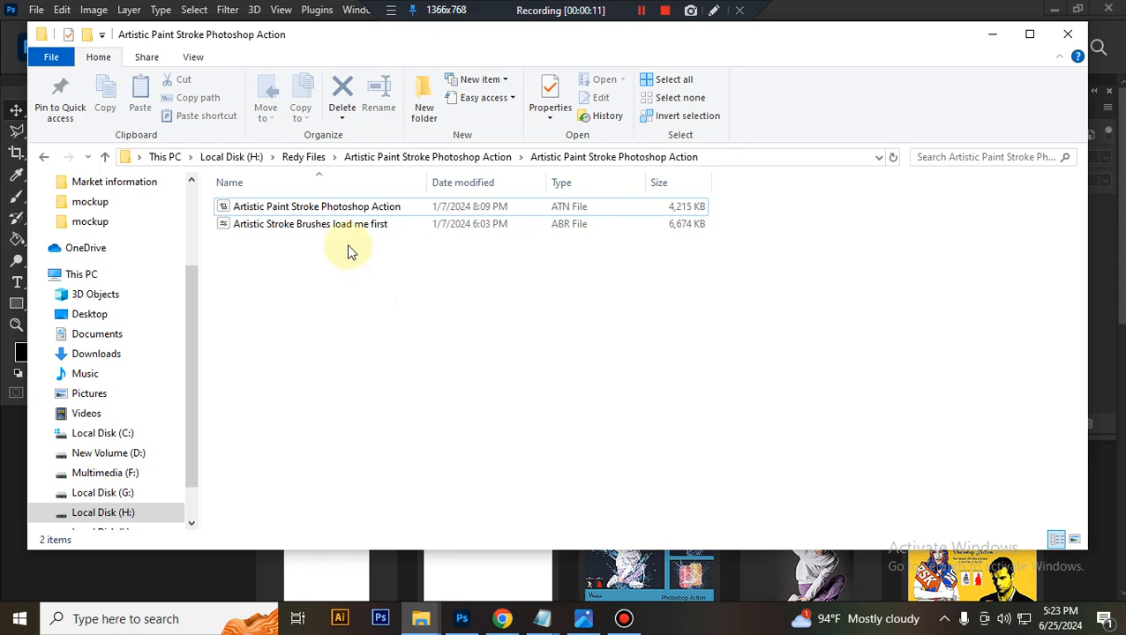
click(316, 207)
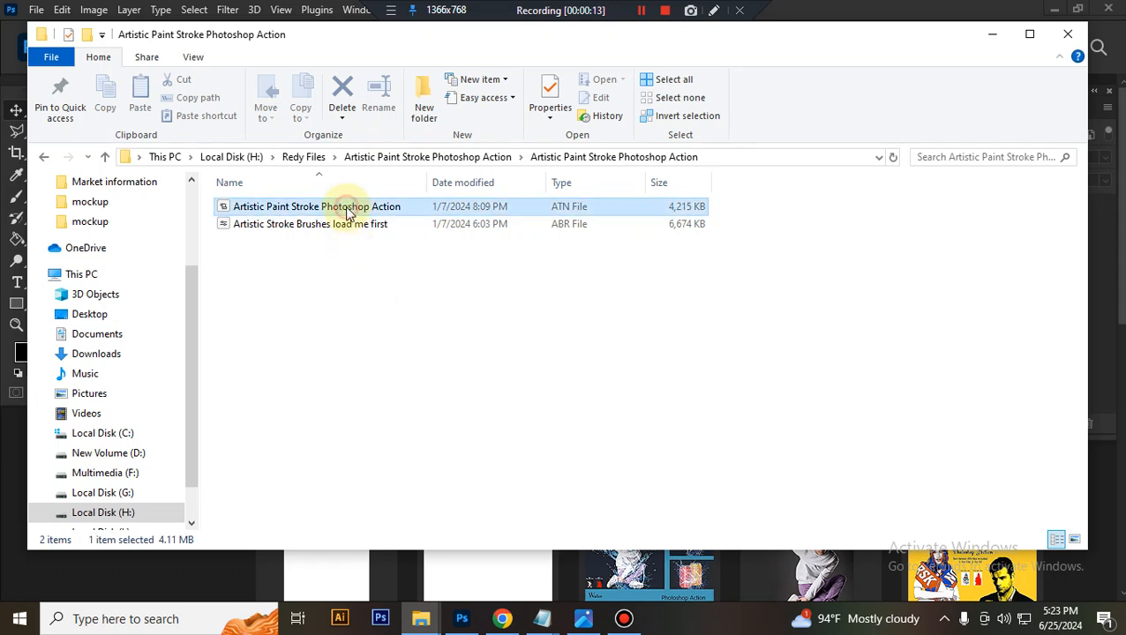
double_click(317, 207)
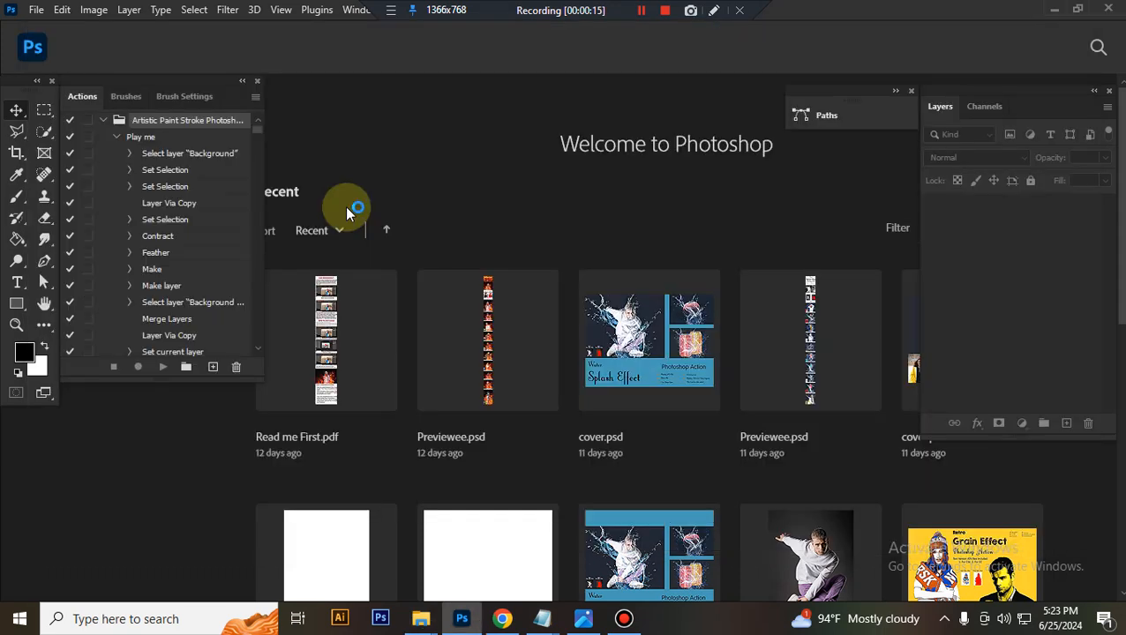
mouse_move(421, 619)
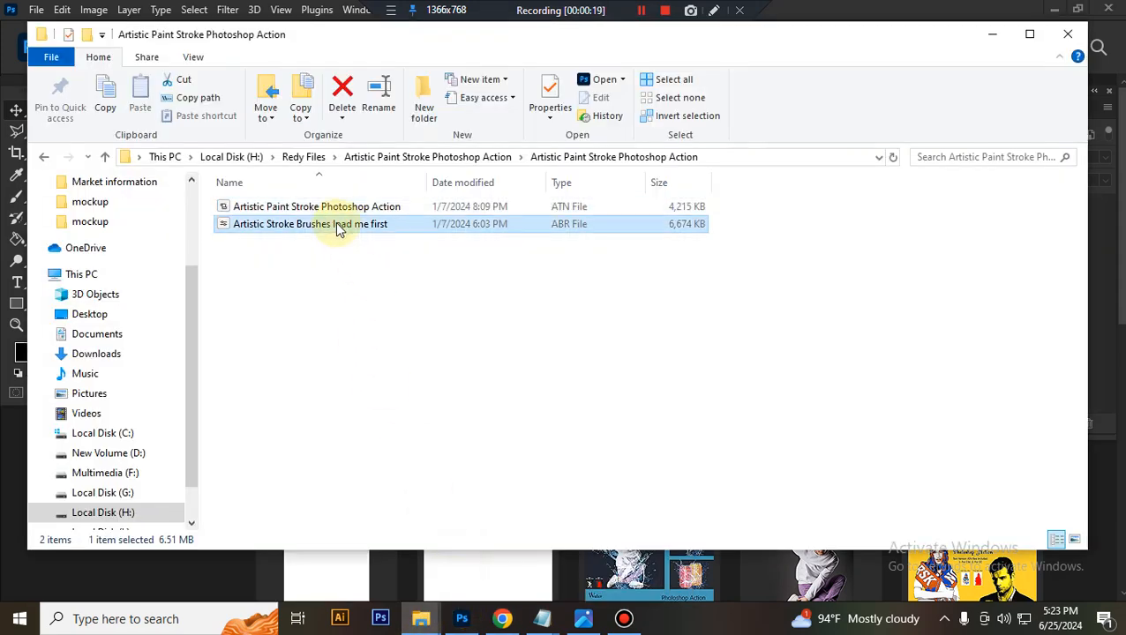
click(463, 618)
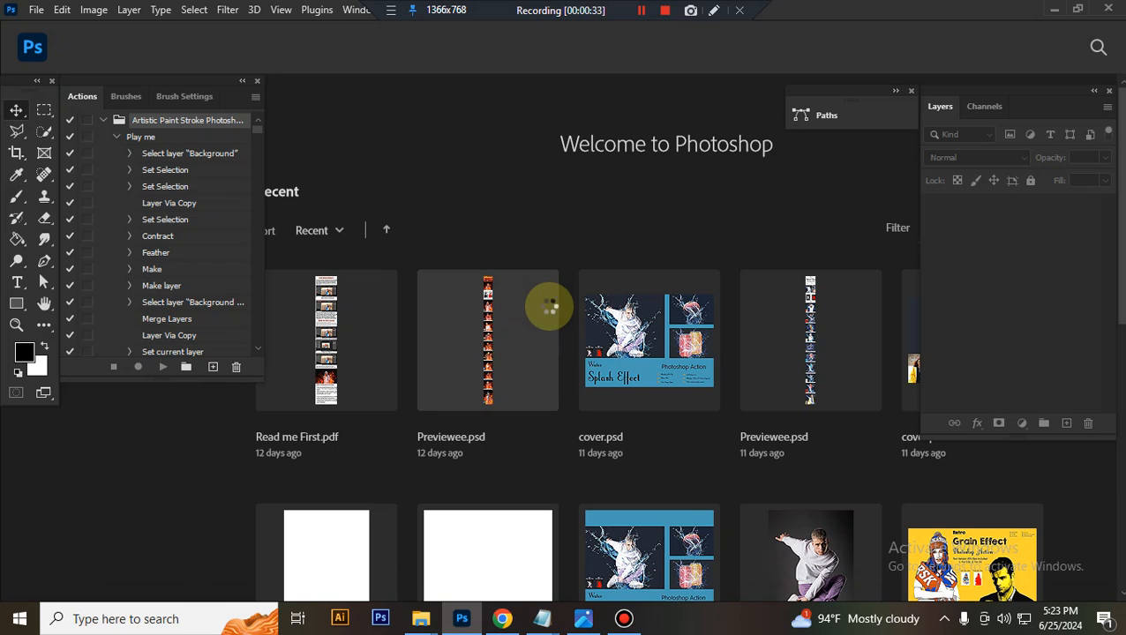
mouse_move(557, 245)
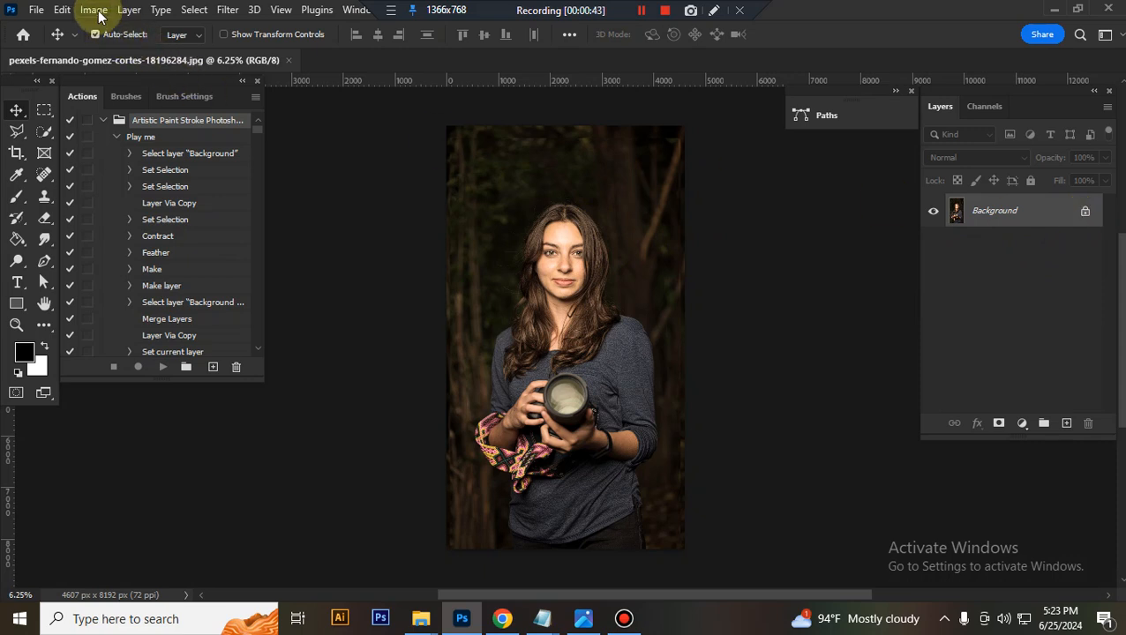
Step: Open the portrait JPG of the woman holding a camera via the File menu
click(88, 9)
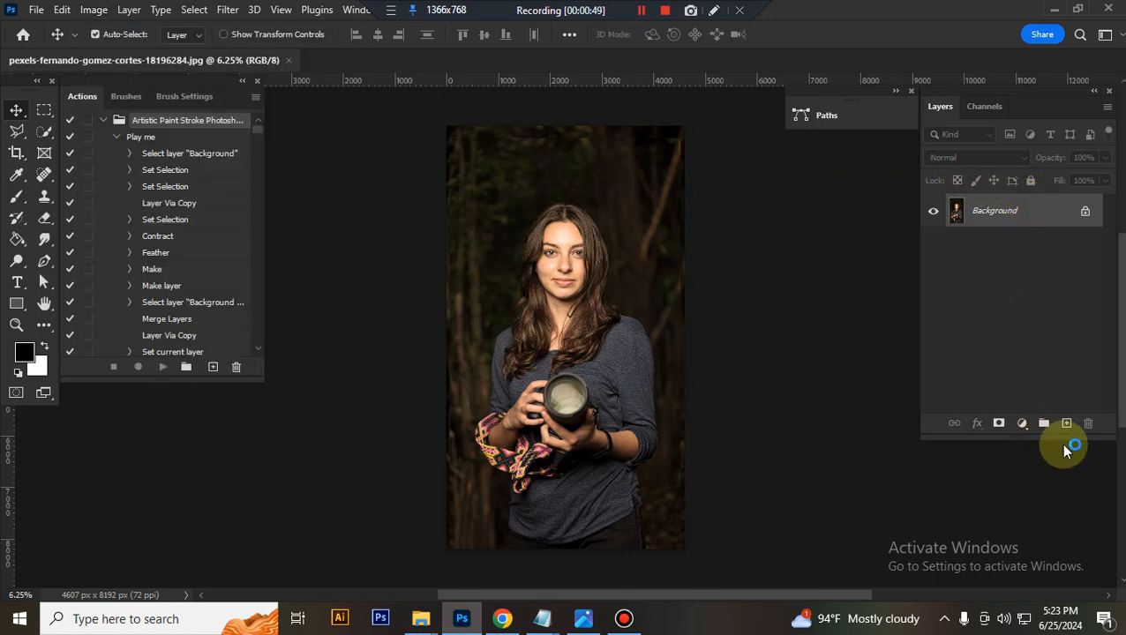
Step: Add a new layer named 'paint' and set the foreground colour to #ff0000
click(1064, 423)
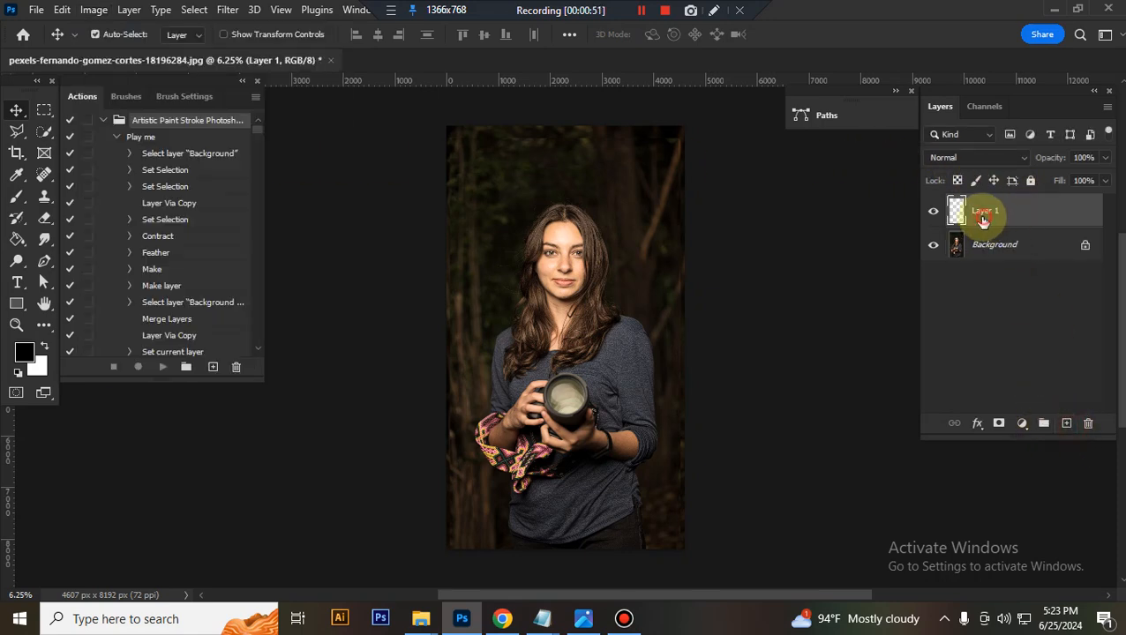
double_click(982, 210)
text(paint)
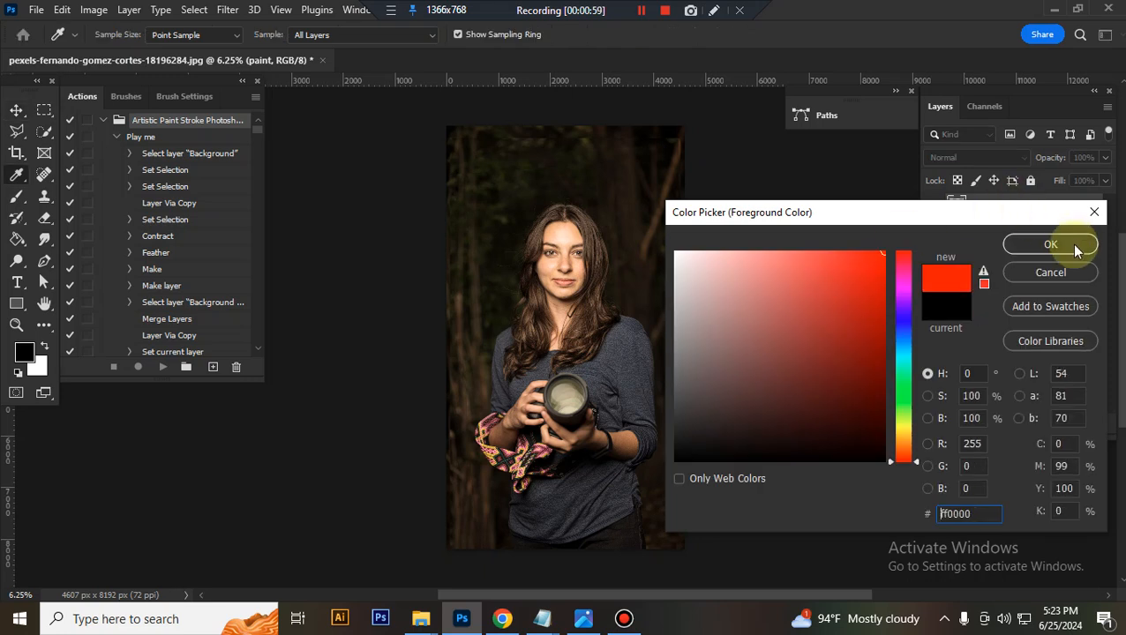
click(1050, 243)
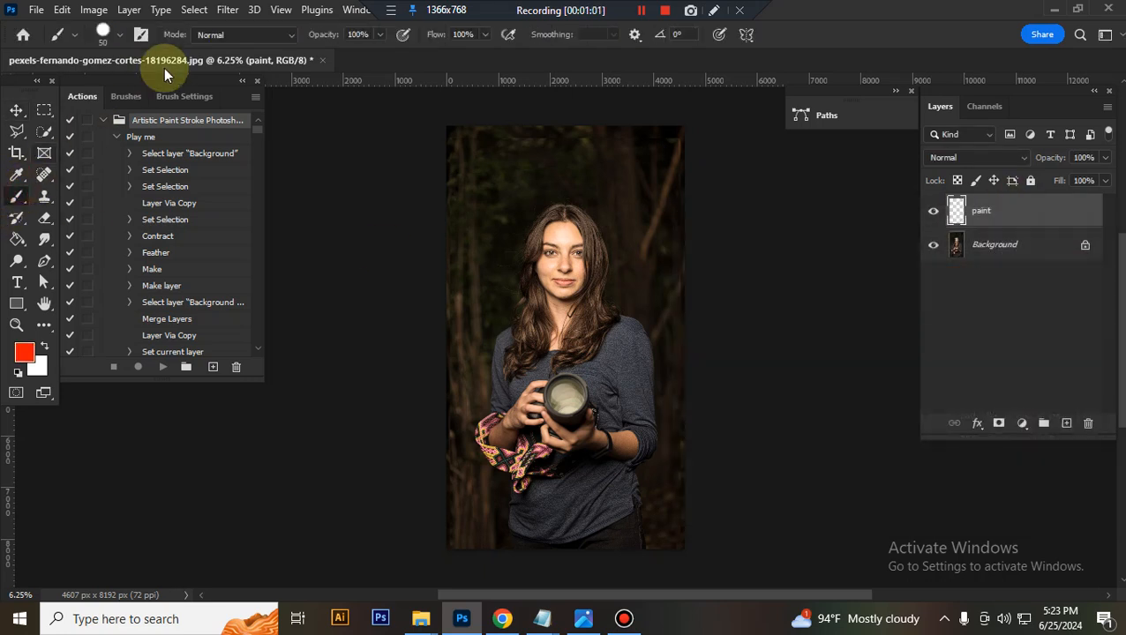
click(95, 42)
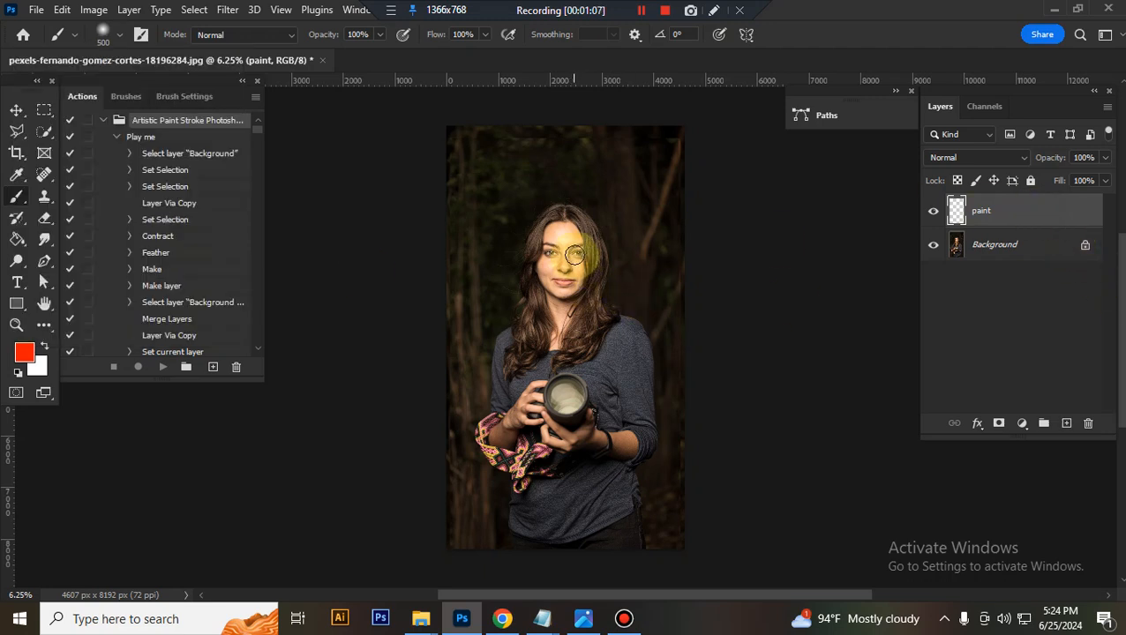
Step: Paint red over the woman's face, hair and crown on the paint layer
drag(574, 255, 572, 287)
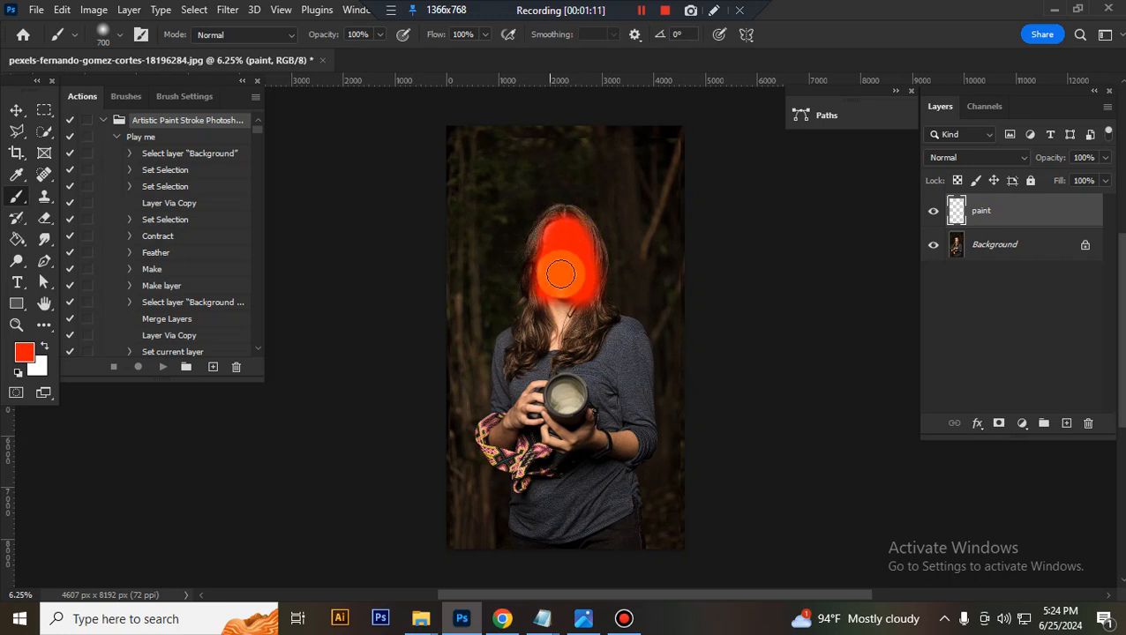
drag(561, 273, 573, 232)
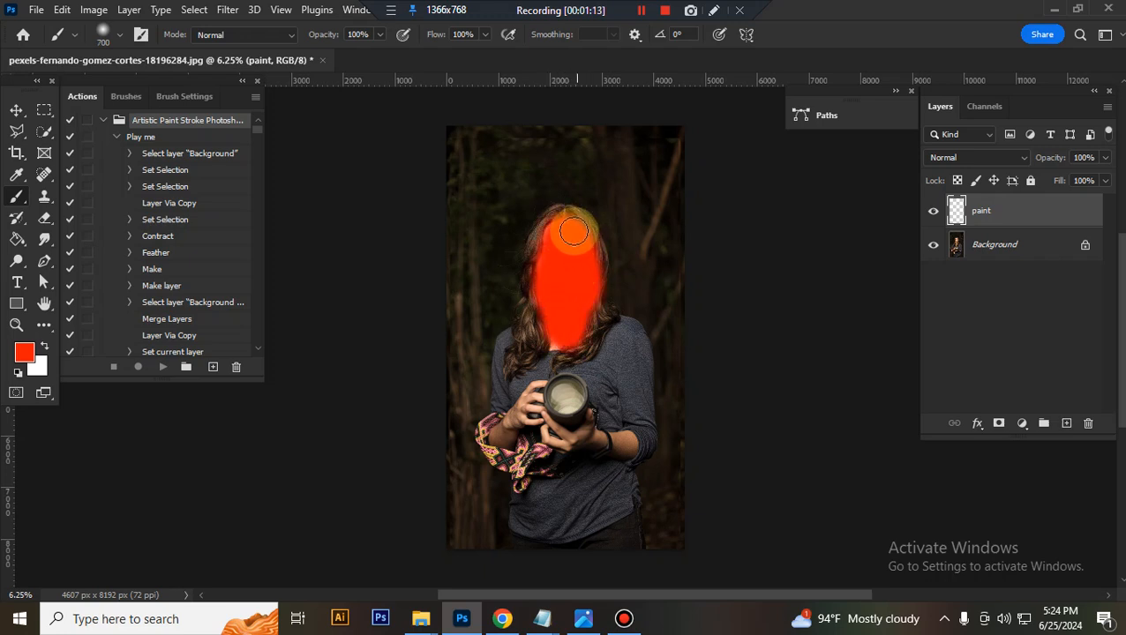
drag(573, 231, 550, 292)
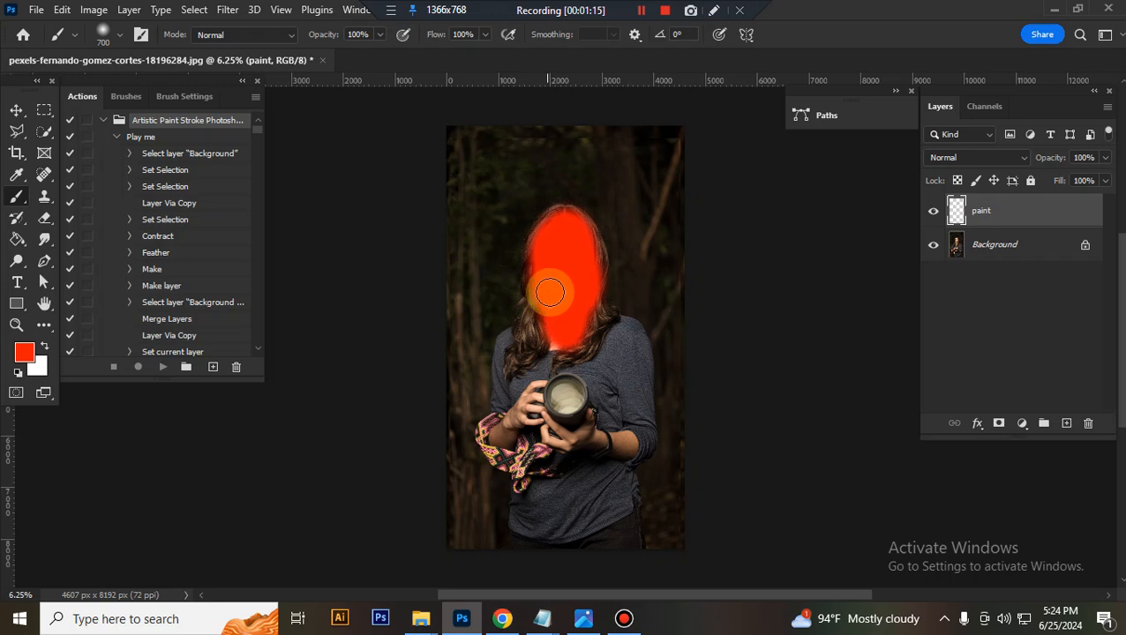
drag(550, 291, 541, 327)
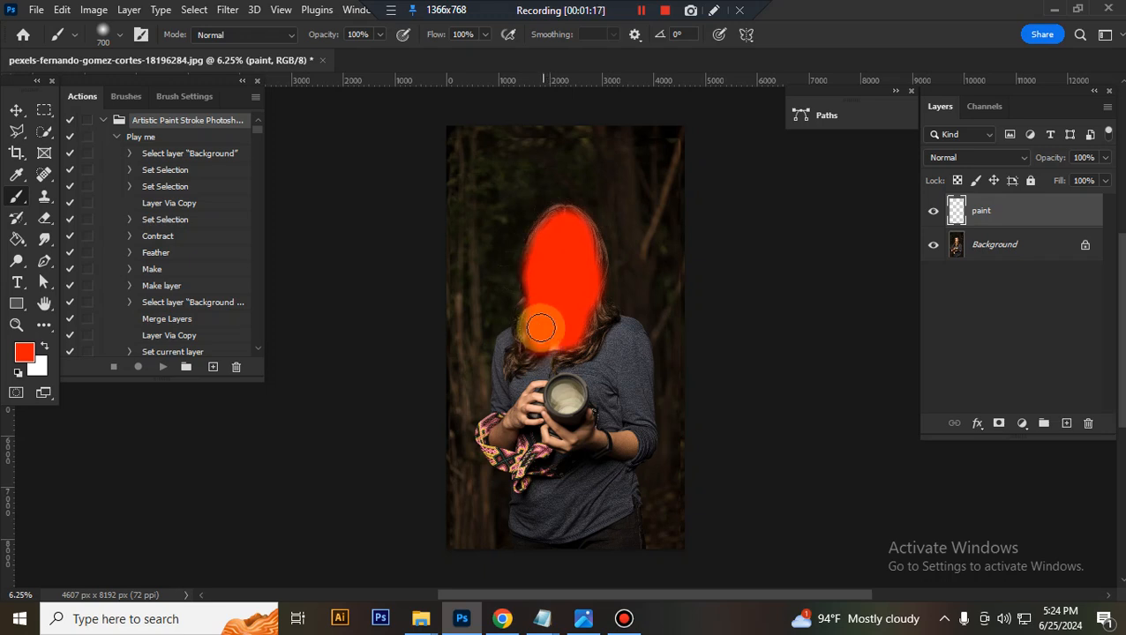
drag(541, 328, 574, 234)
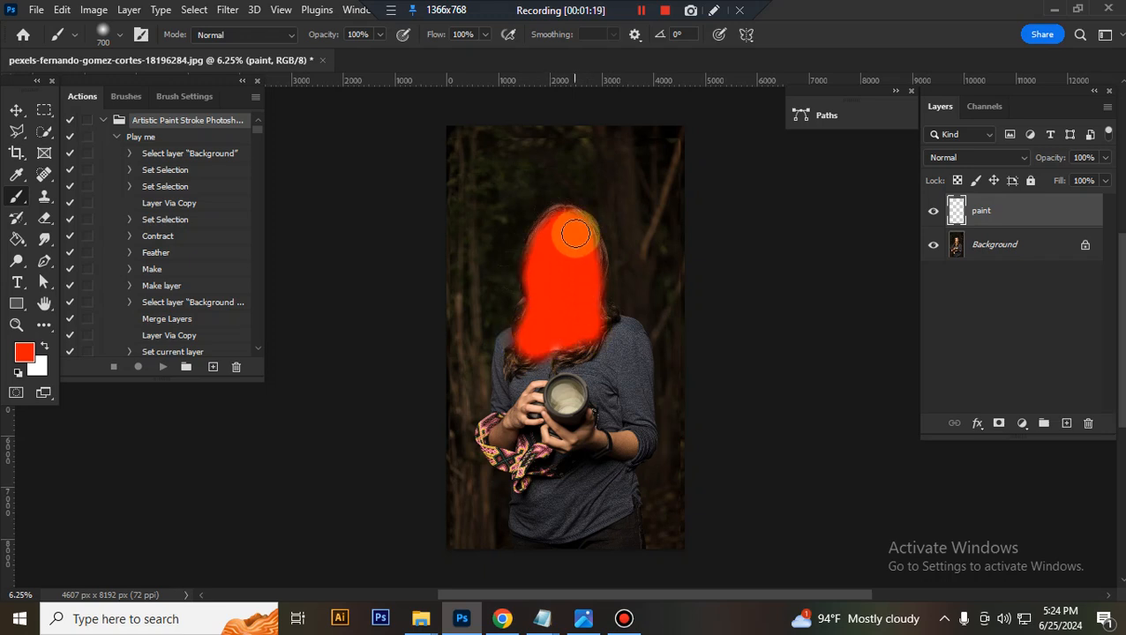
drag(576, 234, 611, 329)
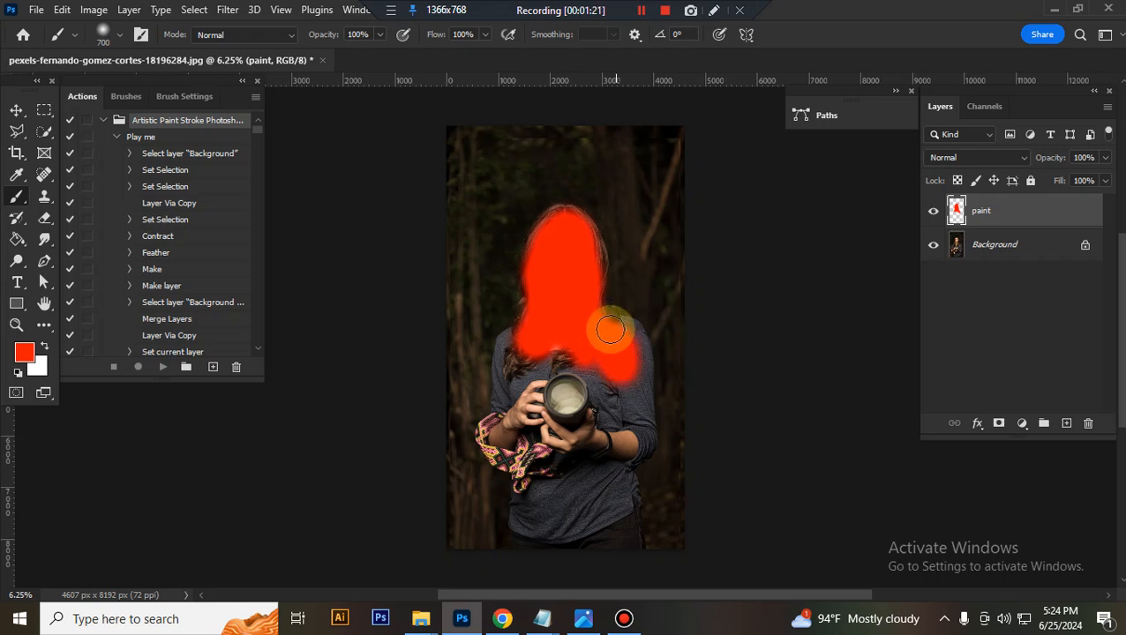
Step: Paint red over the shoulders, chest, camera, arms and torso
drag(608, 331, 523, 351)
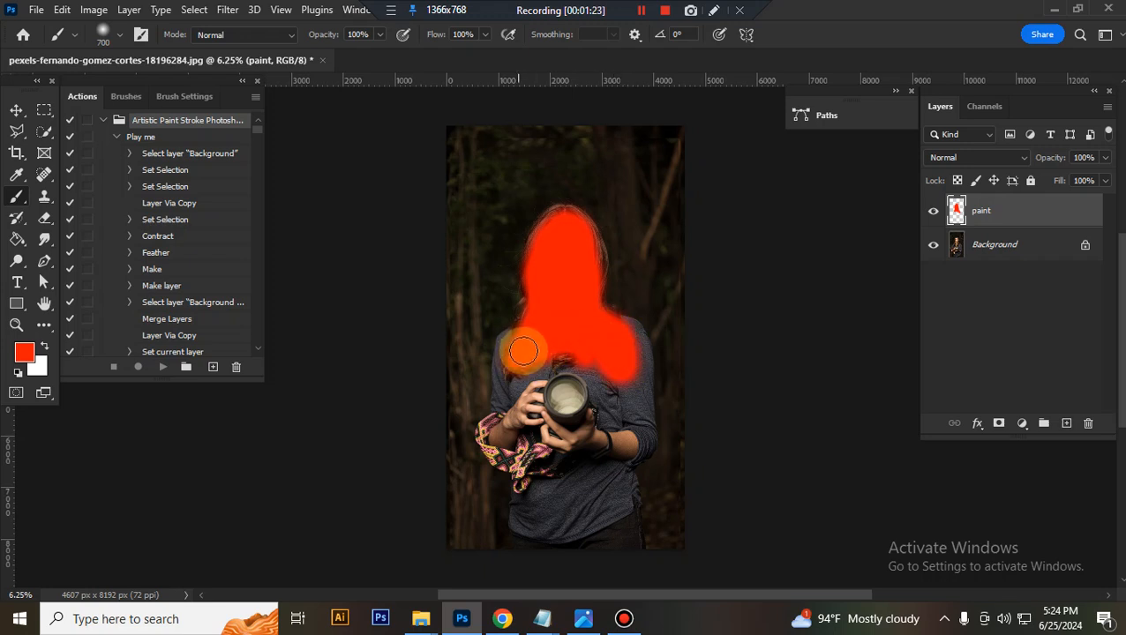
drag(523, 351, 553, 370)
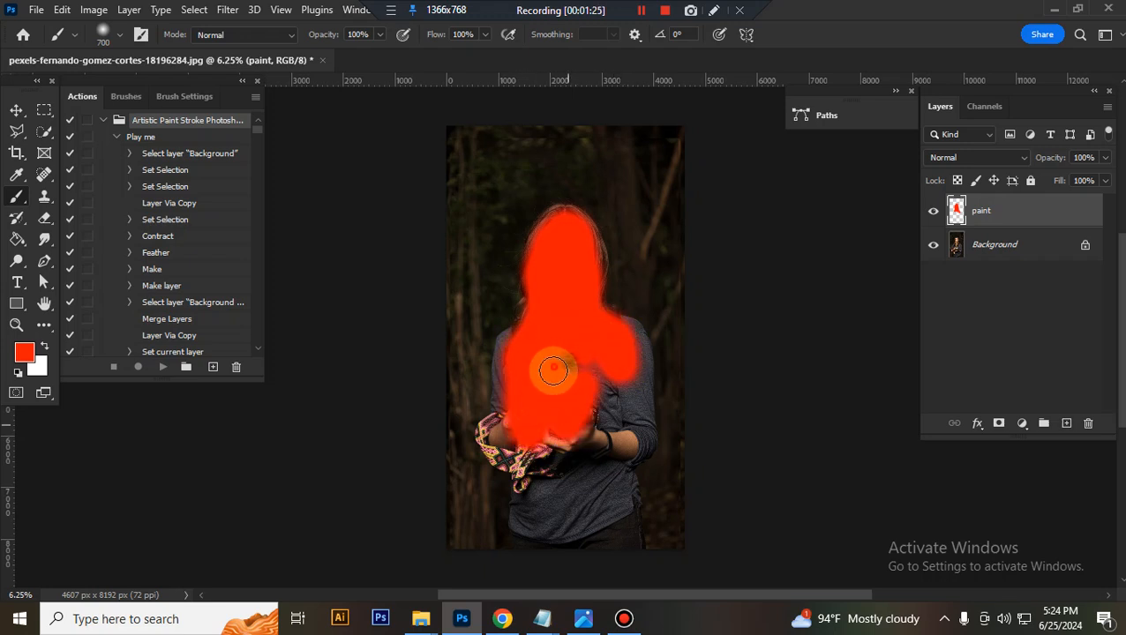
drag(554, 371, 600, 379)
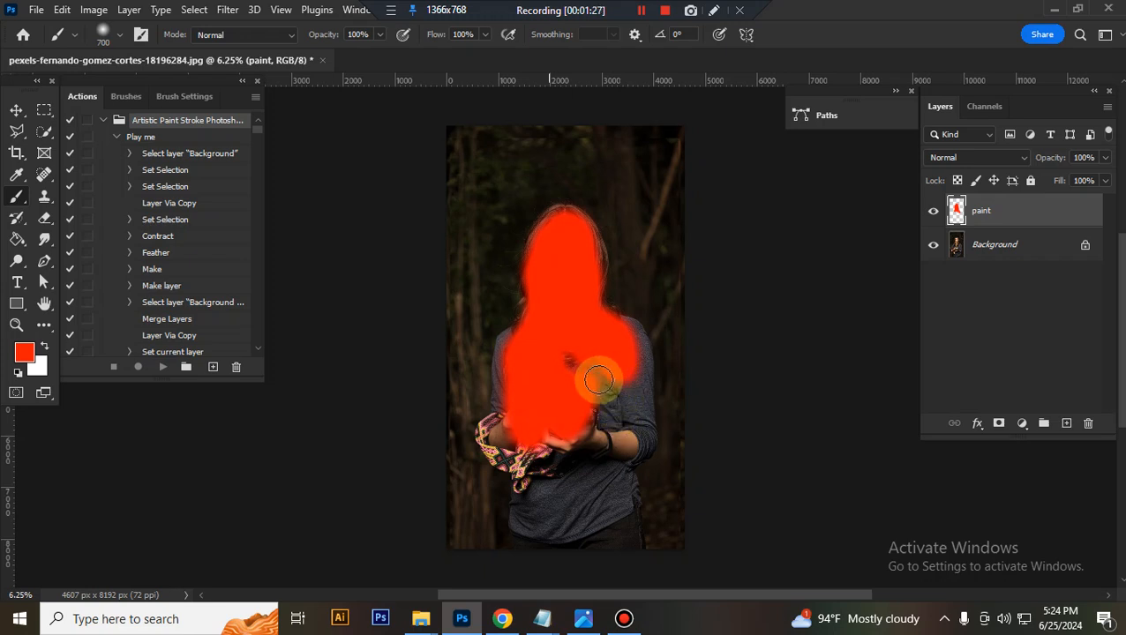
drag(600, 379, 627, 424)
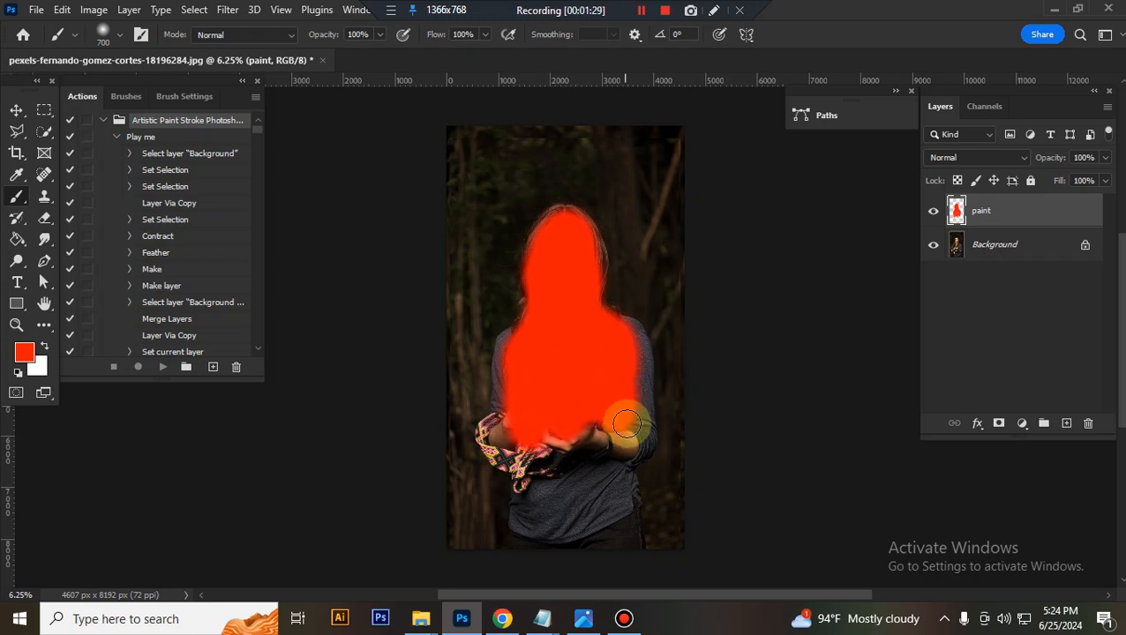
drag(626, 424, 514, 360)
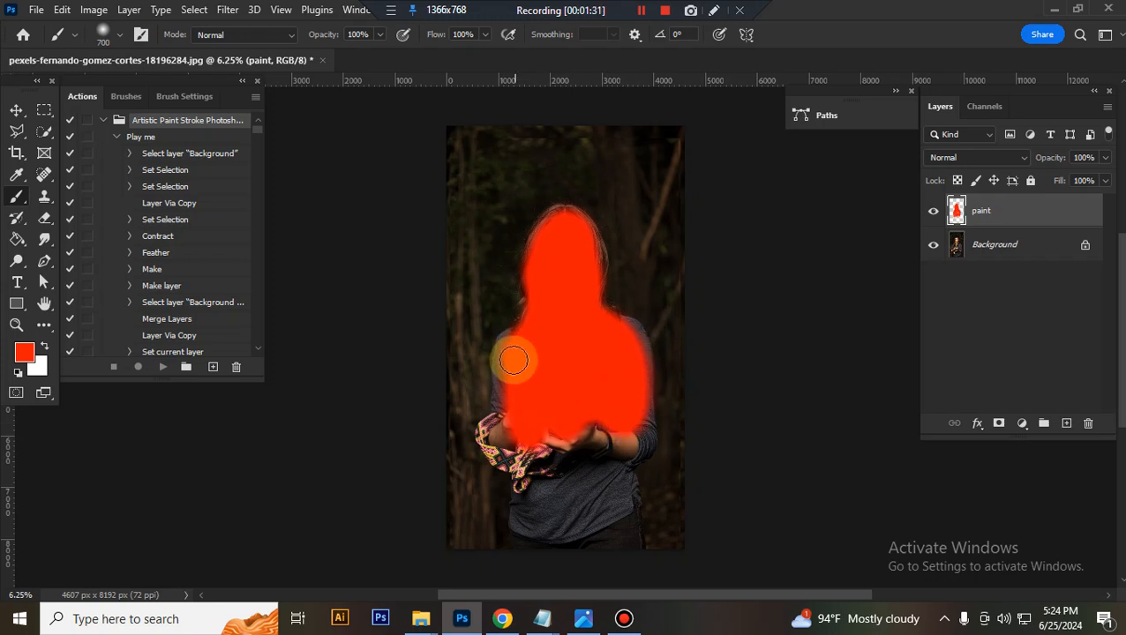
drag(515, 360, 508, 428)
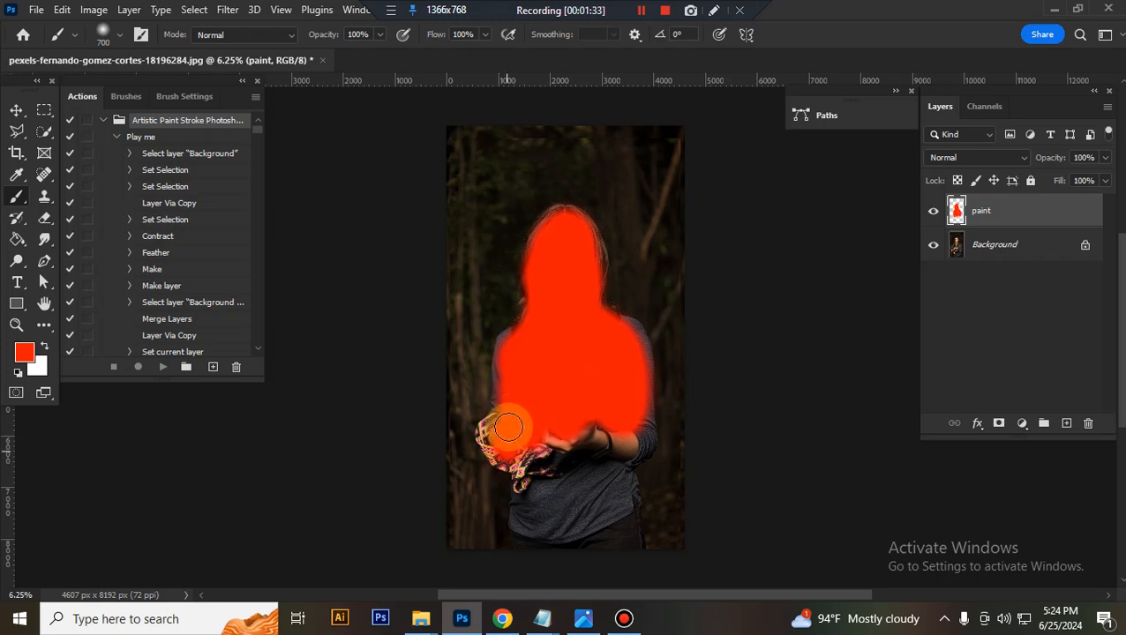
drag(507, 428, 630, 445)
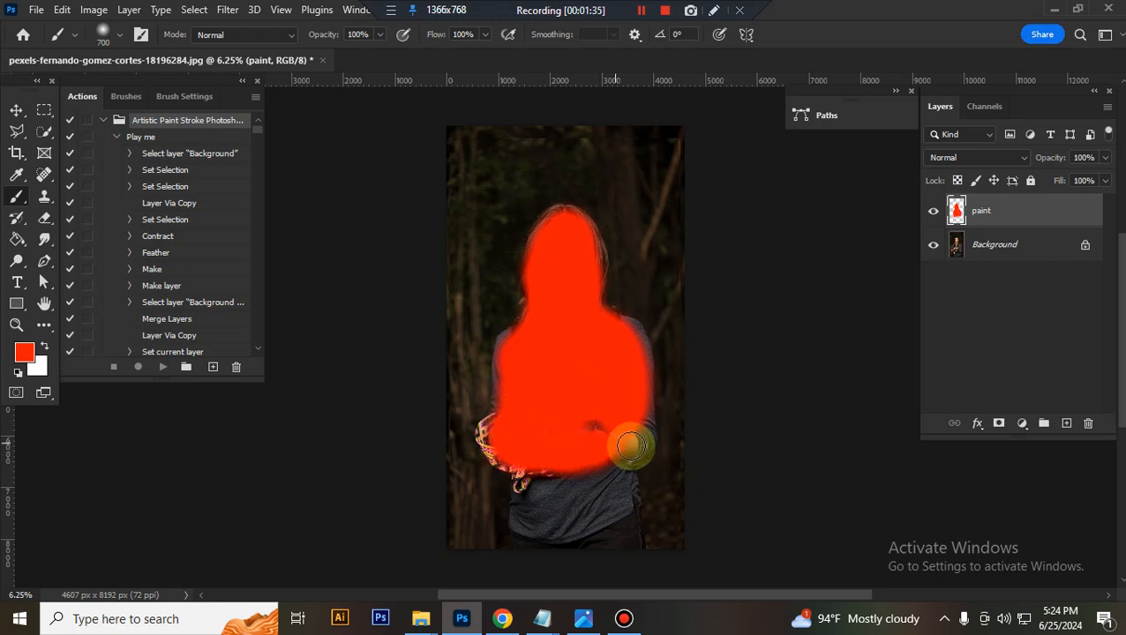
drag(631, 445, 508, 423)
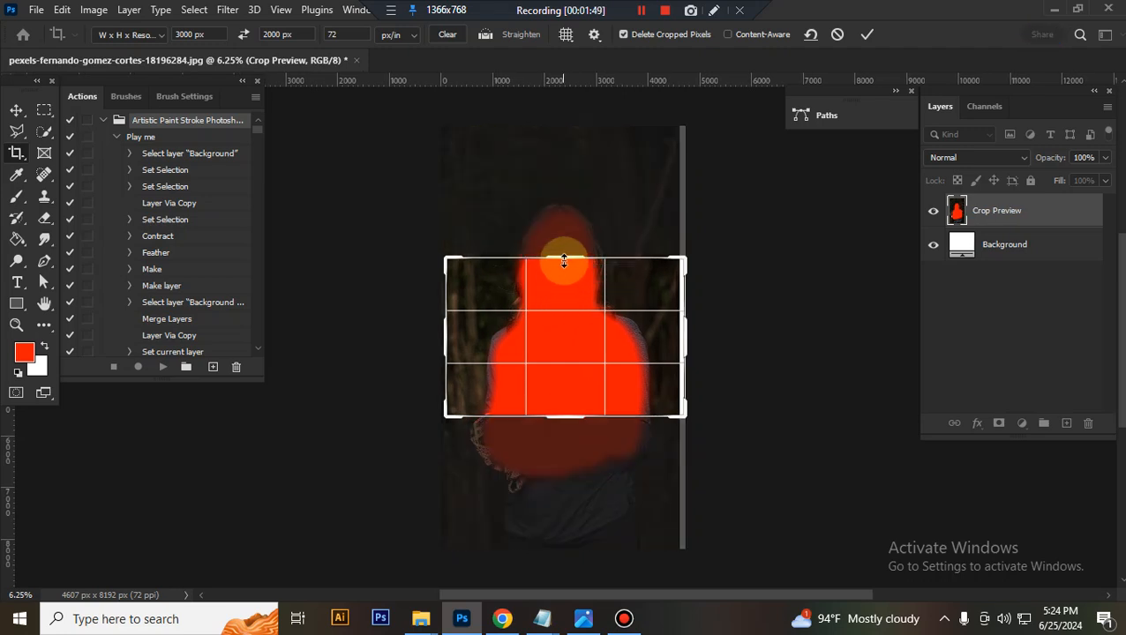
Step: Drag the 3000×2000 px crop frame wider than the photo and apply it
drag(564, 260, 567, 208)
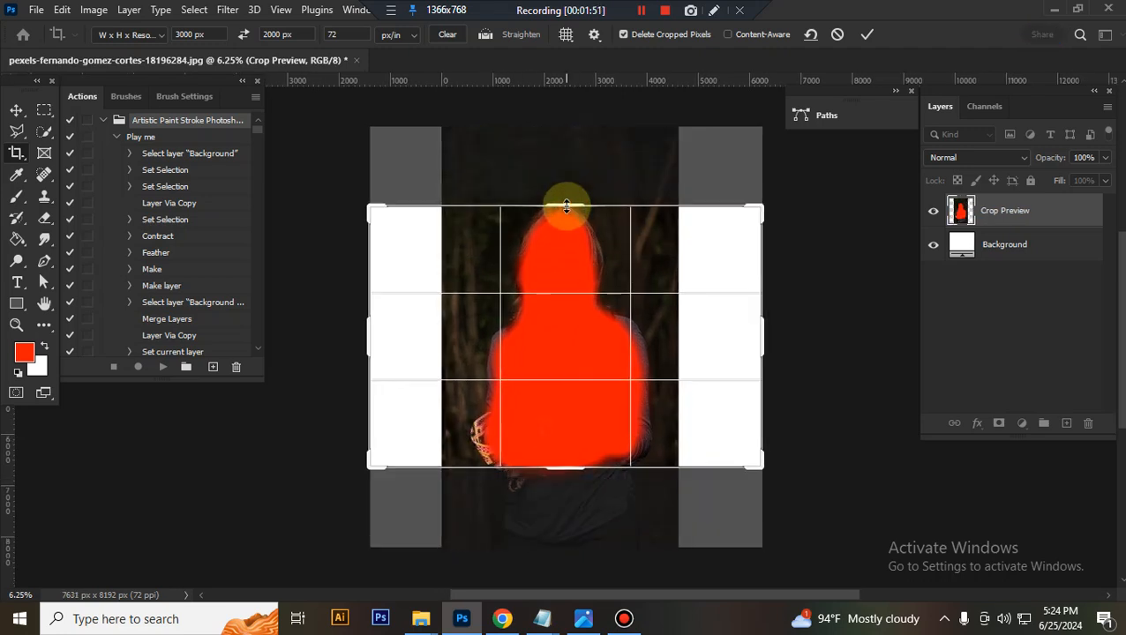
drag(567, 205, 571, 138)
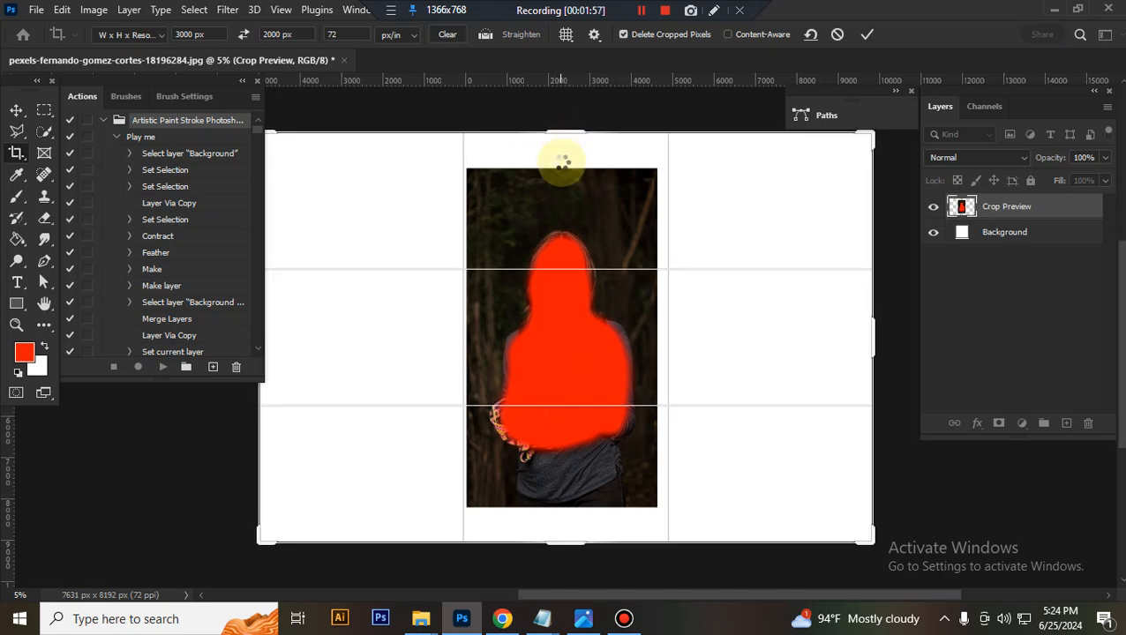
click(862, 35)
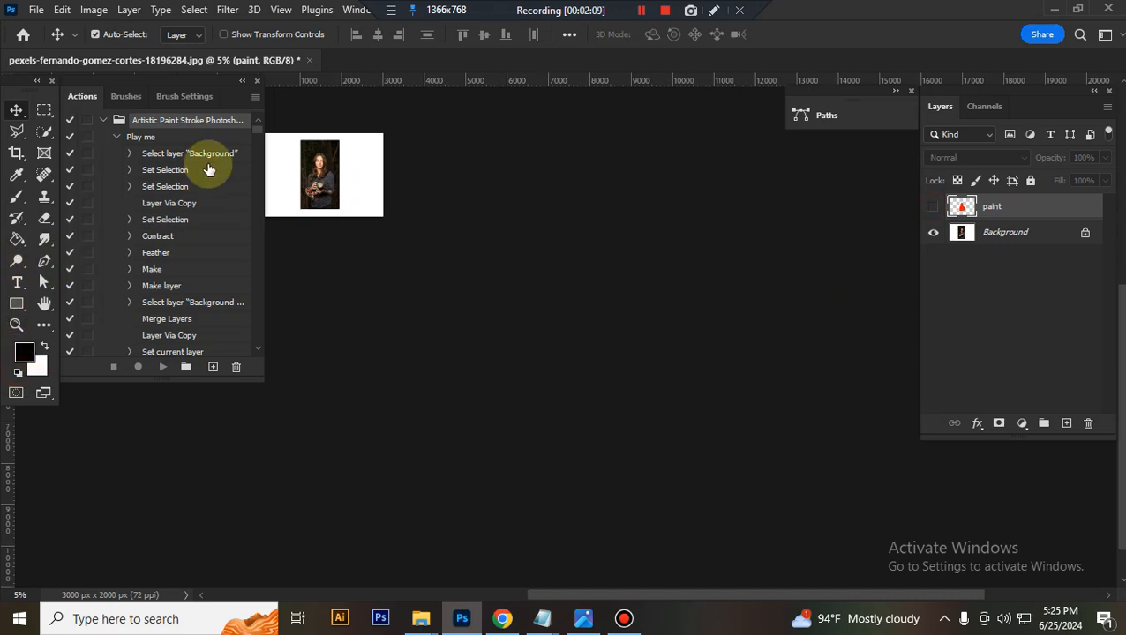
Step: Run the 'Play me' action to build the splatter stroke layers and groups
click(162, 367)
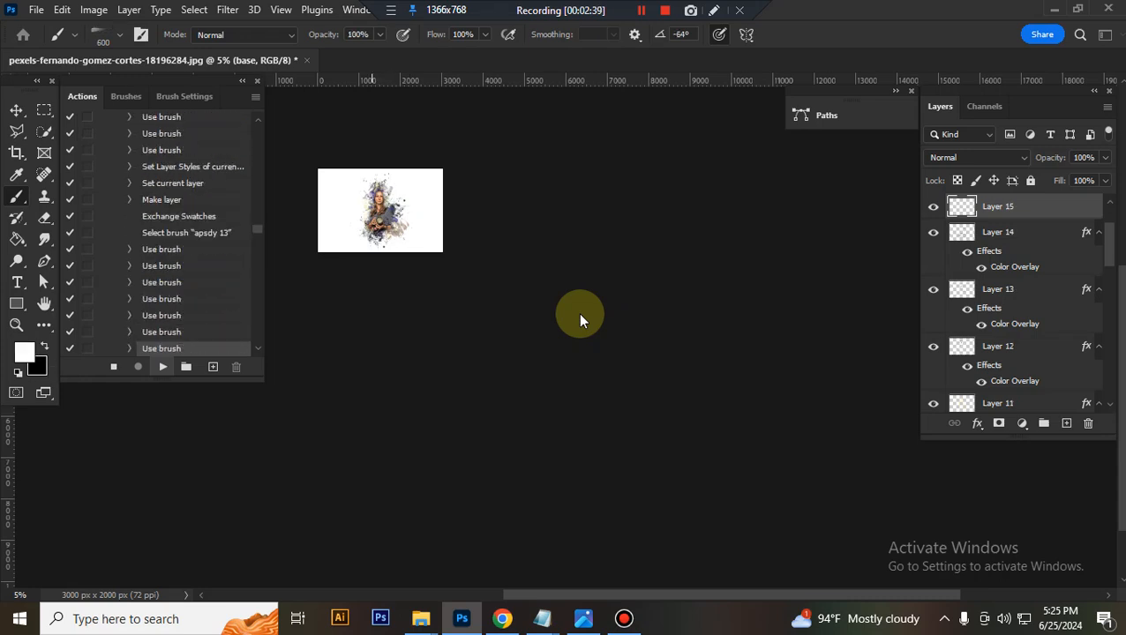
click(633, 10)
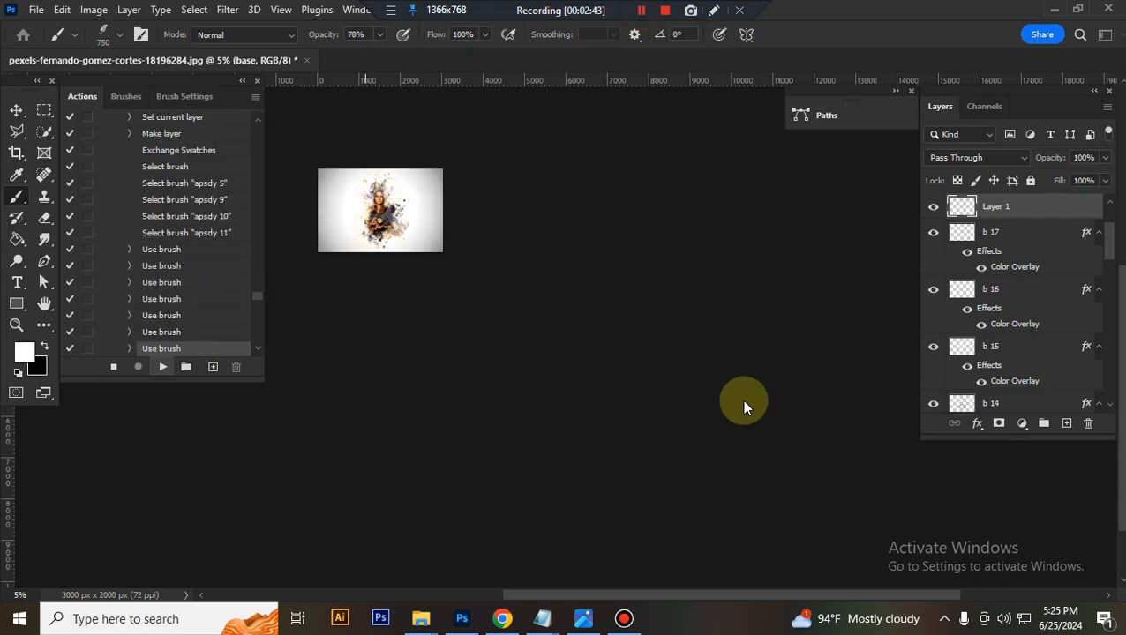
scroll(down, 3)
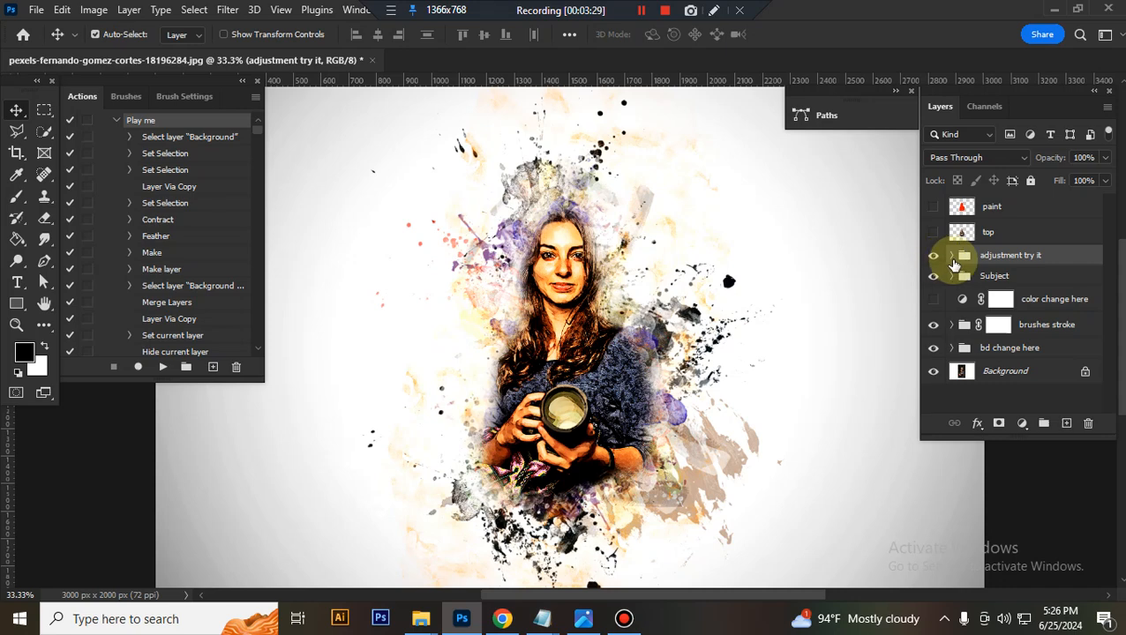
Step: In 'adjustment try it', raise Hue/Saturation and Vibrance, and deepen shadows in Levels
click(952, 255)
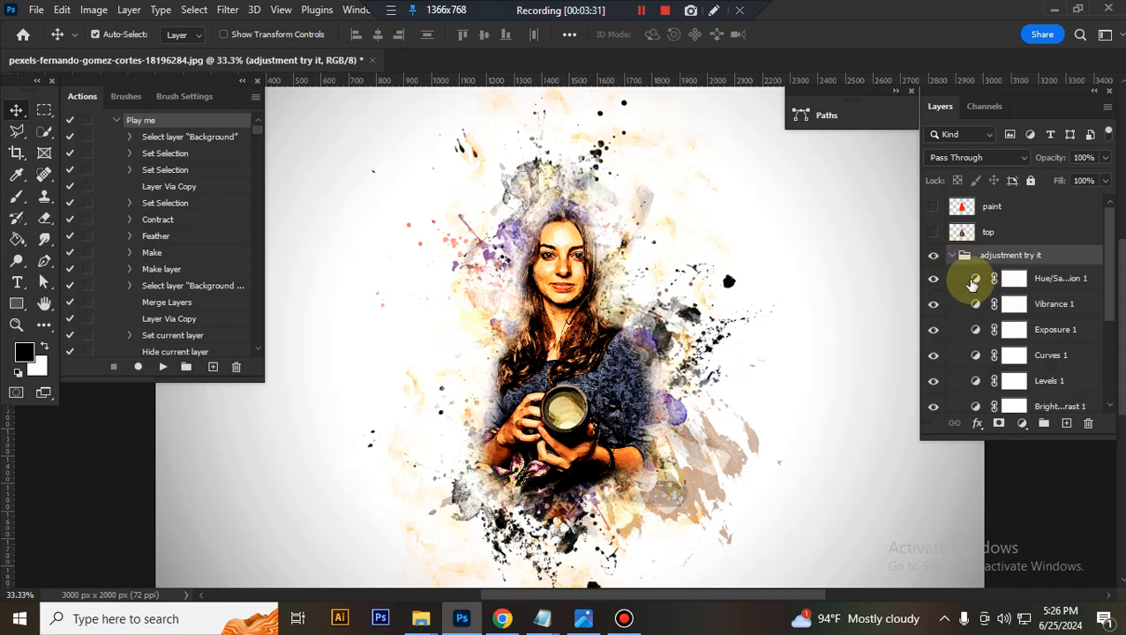
double_click(973, 283)
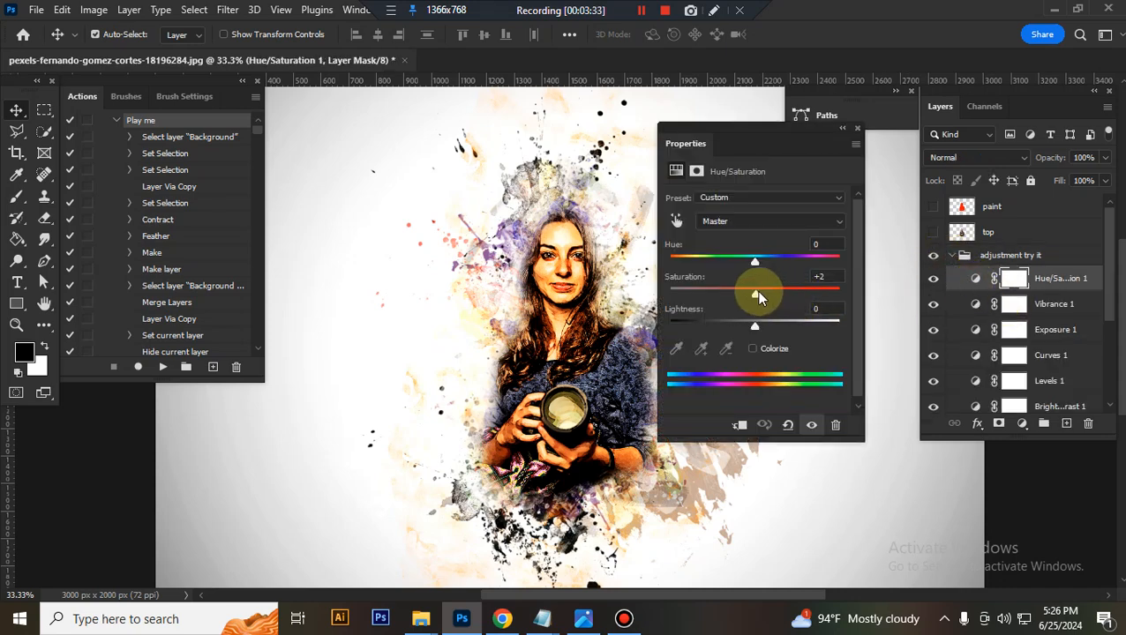
click(1053, 304)
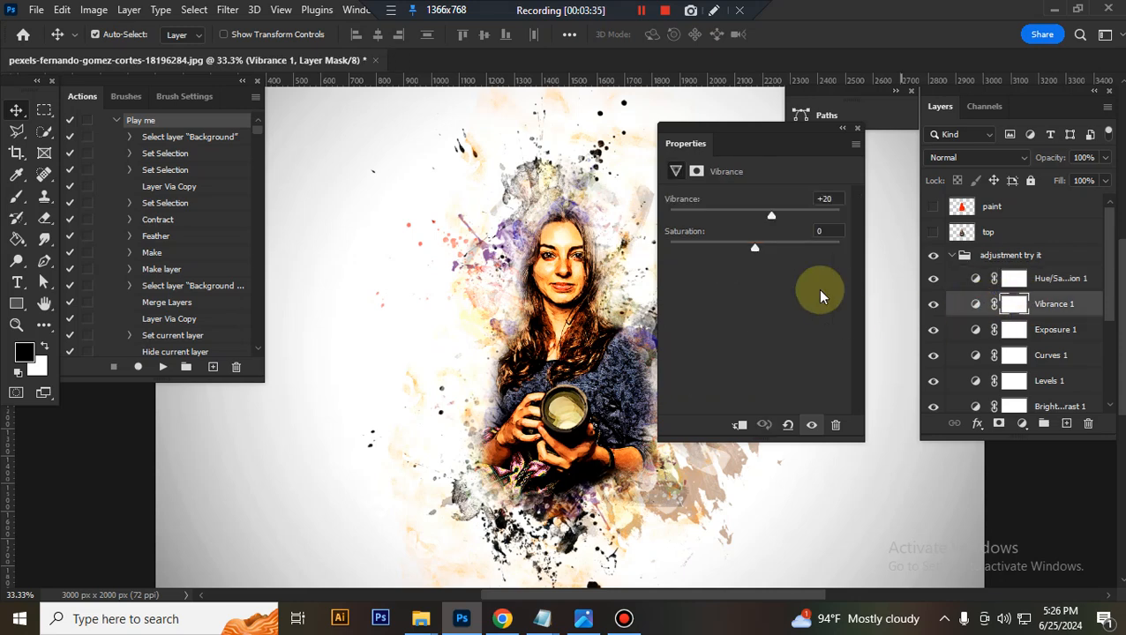
drag(755, 247, 761, 247)
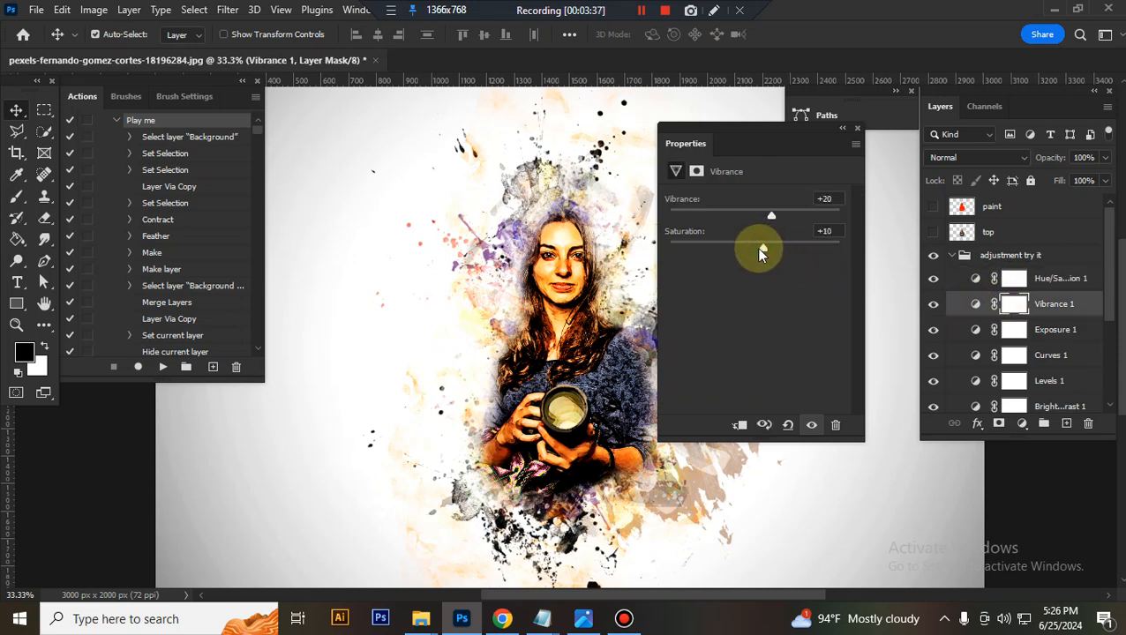
drag(770, 247, 757, 247)
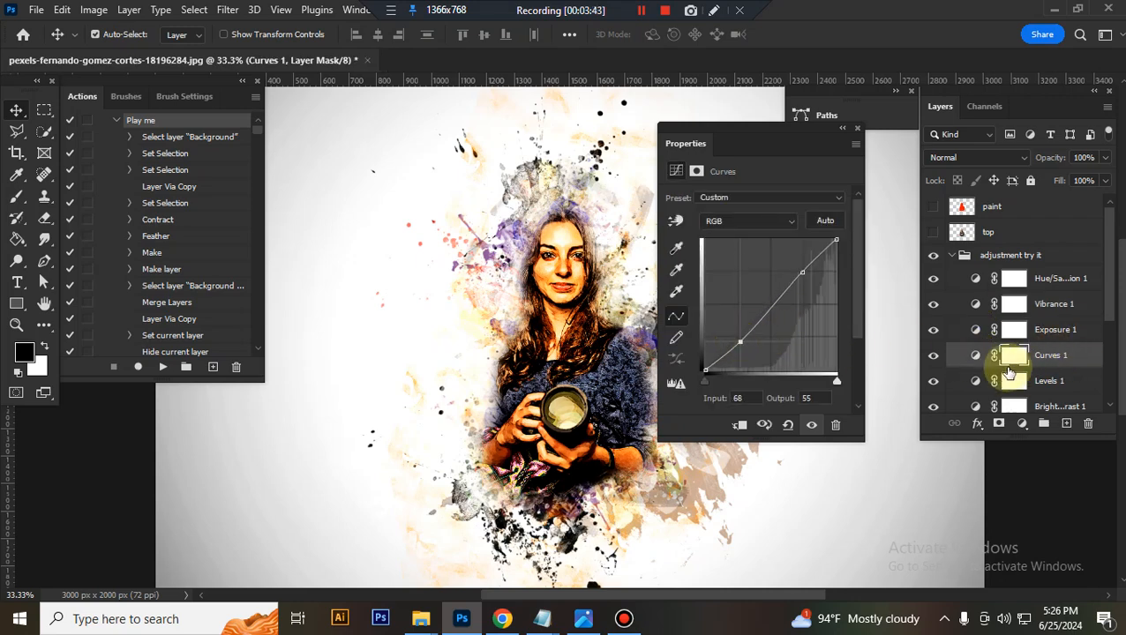
click(1054, 380)
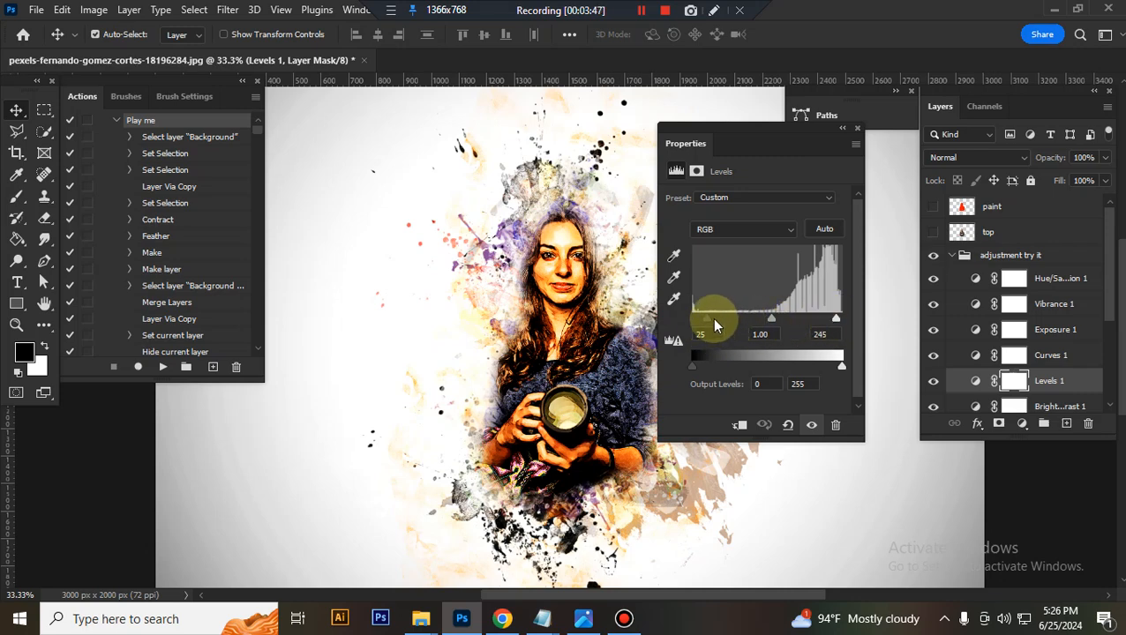
drag(700, 318, 713, 318)
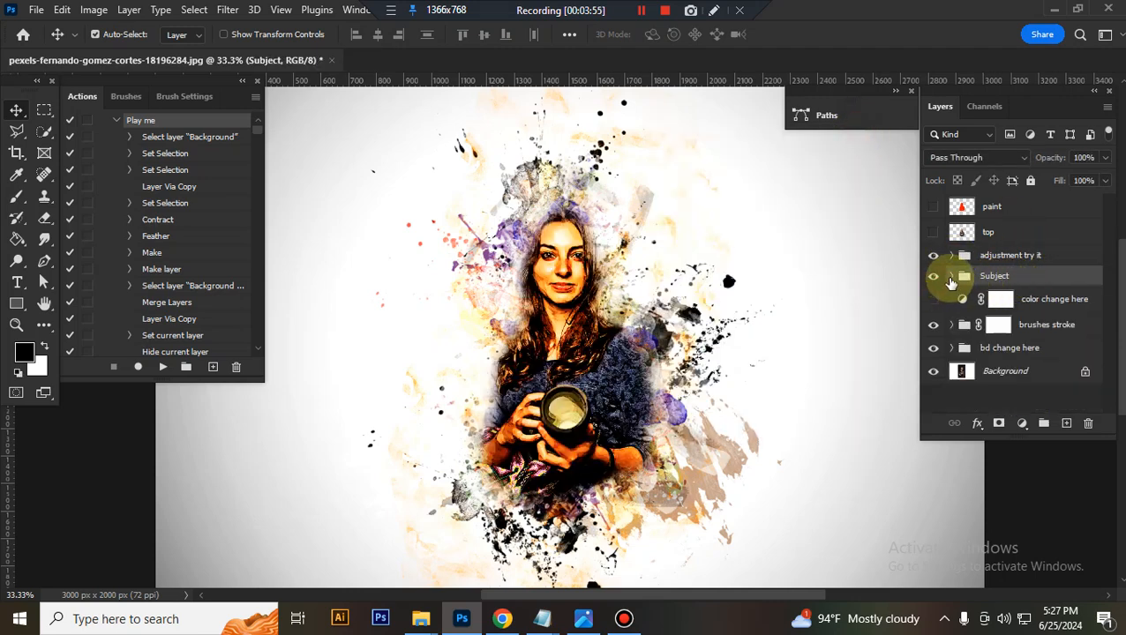
Step: Turn on the 'color change here' gradient map and try a different gradient preset
click(951, 275)
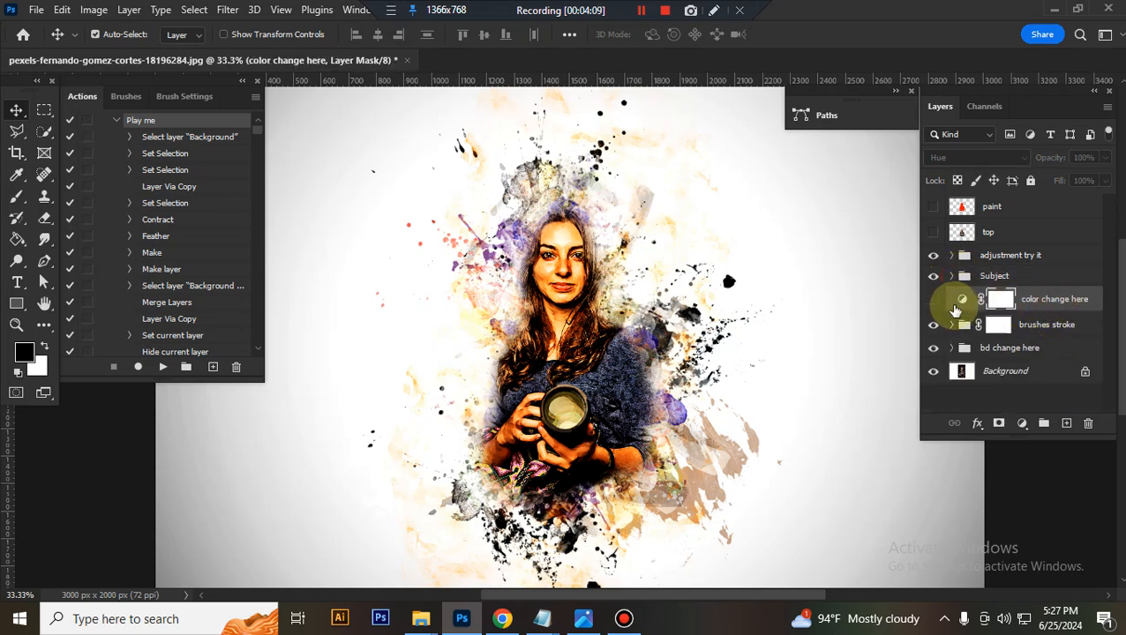
click(933, 298)
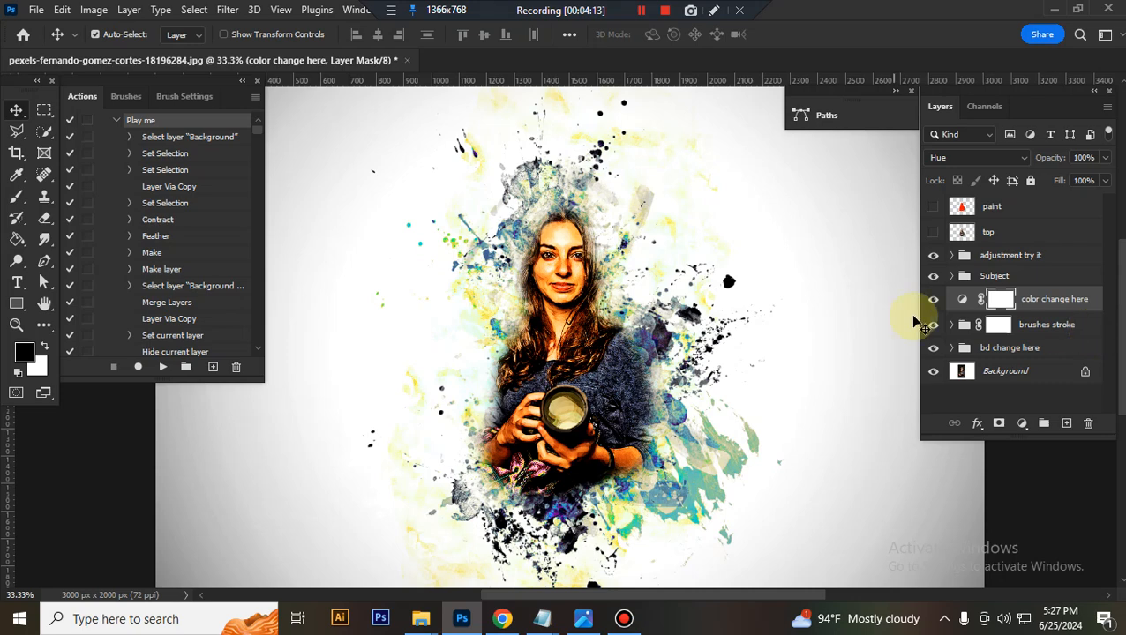
click(932, 299)
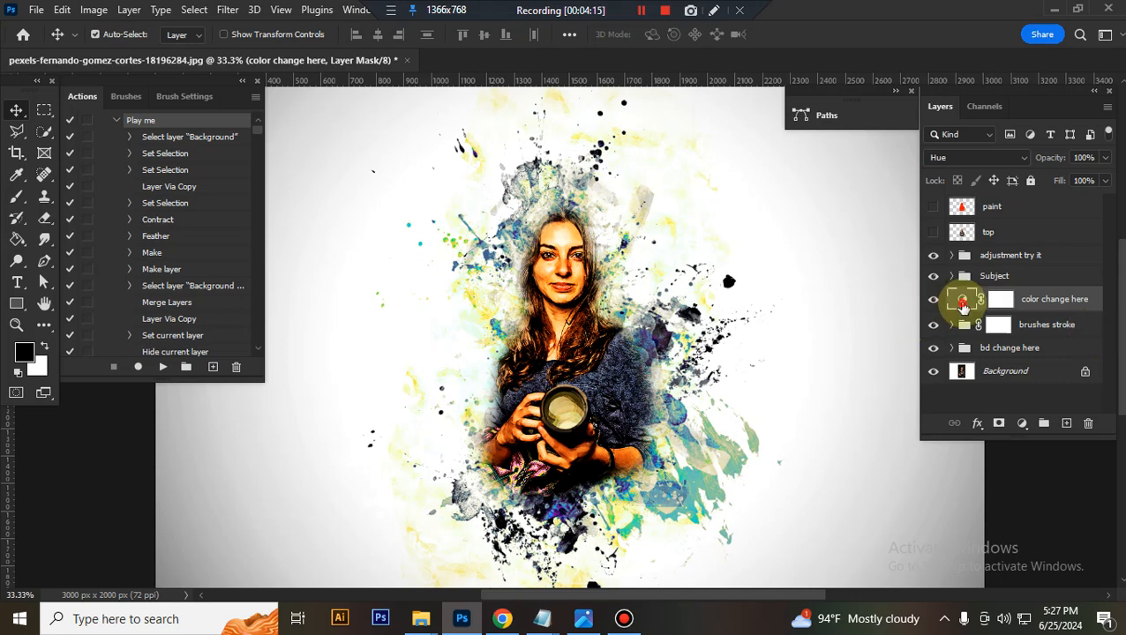
double_click(963, 298)
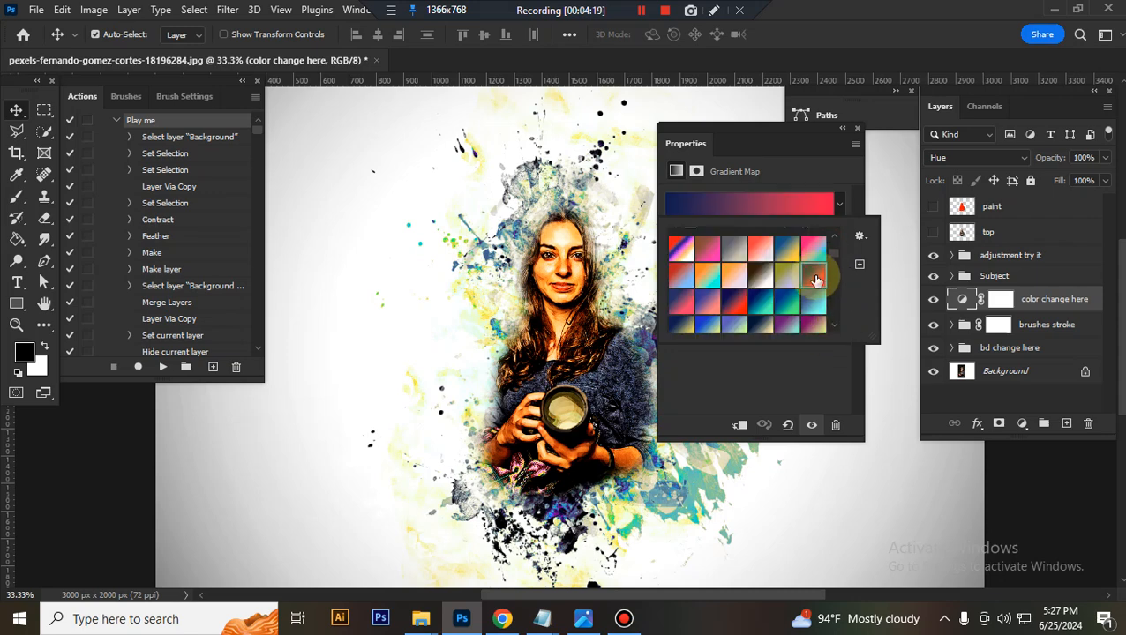
click(815, 249)
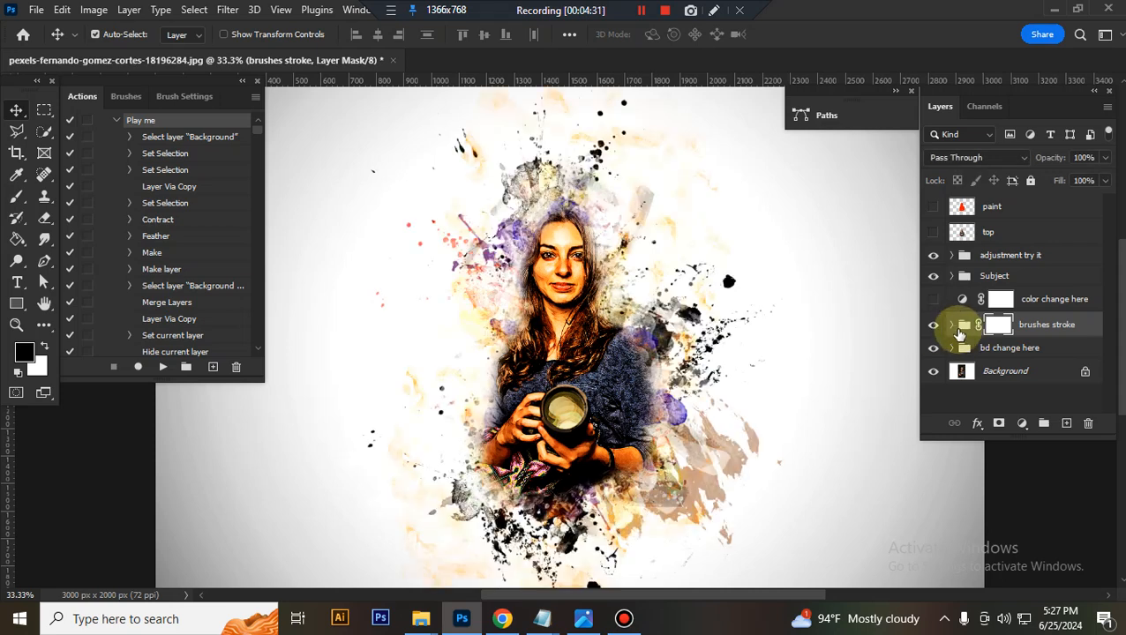
Step: Reshape b 16, rotate b 14 at 85% opacity, move b 13 and enlarge b 12
click(952, 325)
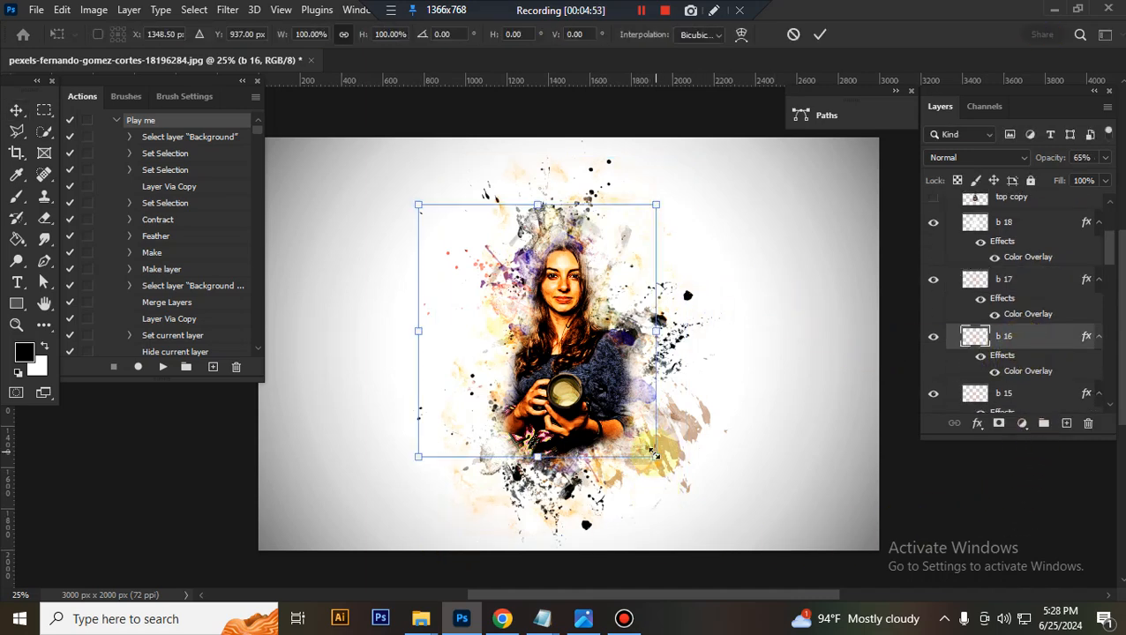
drag(655, 456, 681, 484)
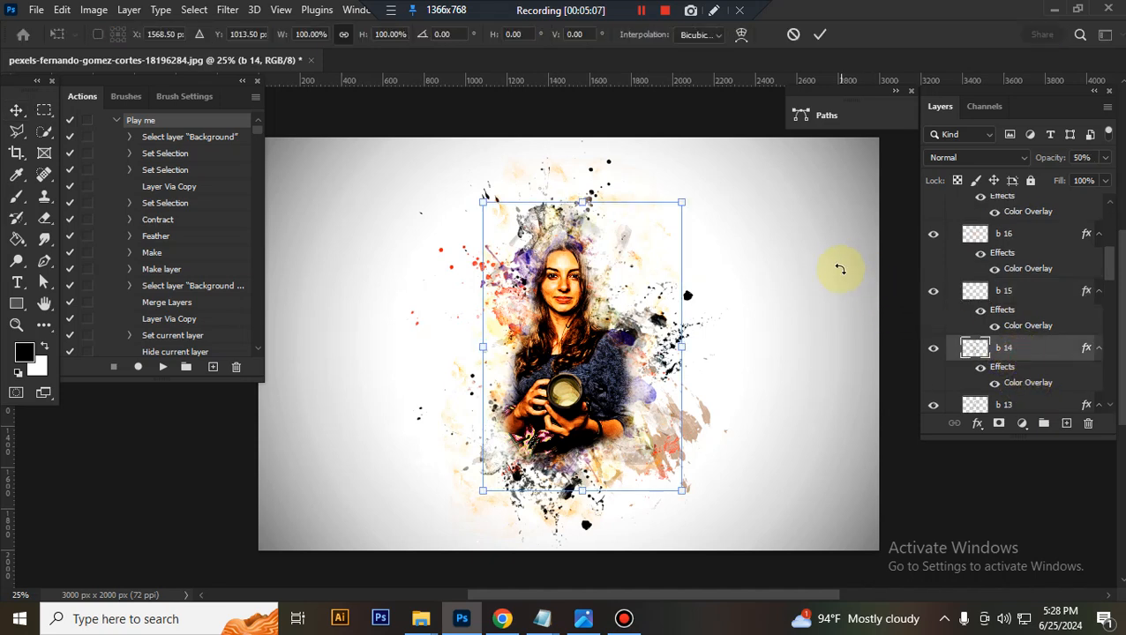
drag(482, 202, 465, 174)
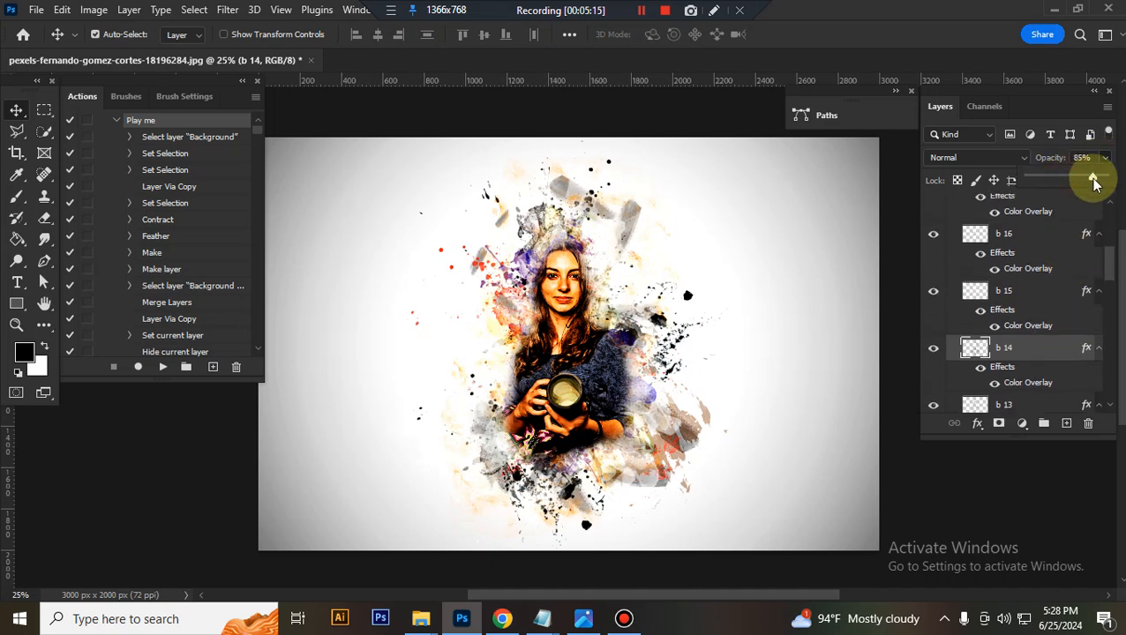
drag(1094, 181, 1083, 181)
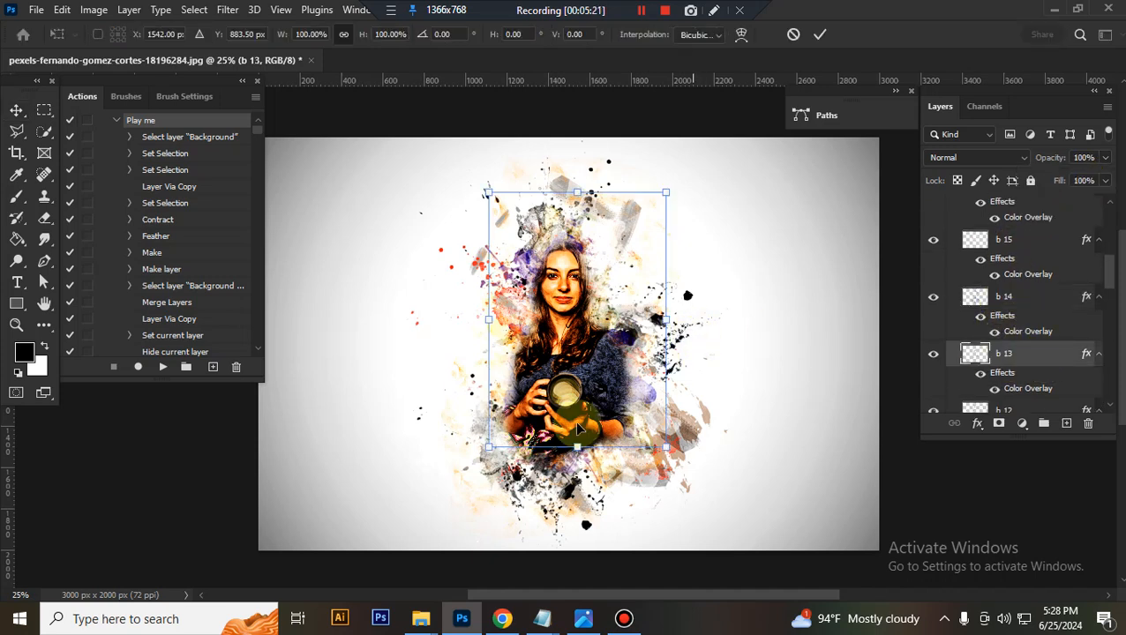
drag(489, 448, 458, 492)
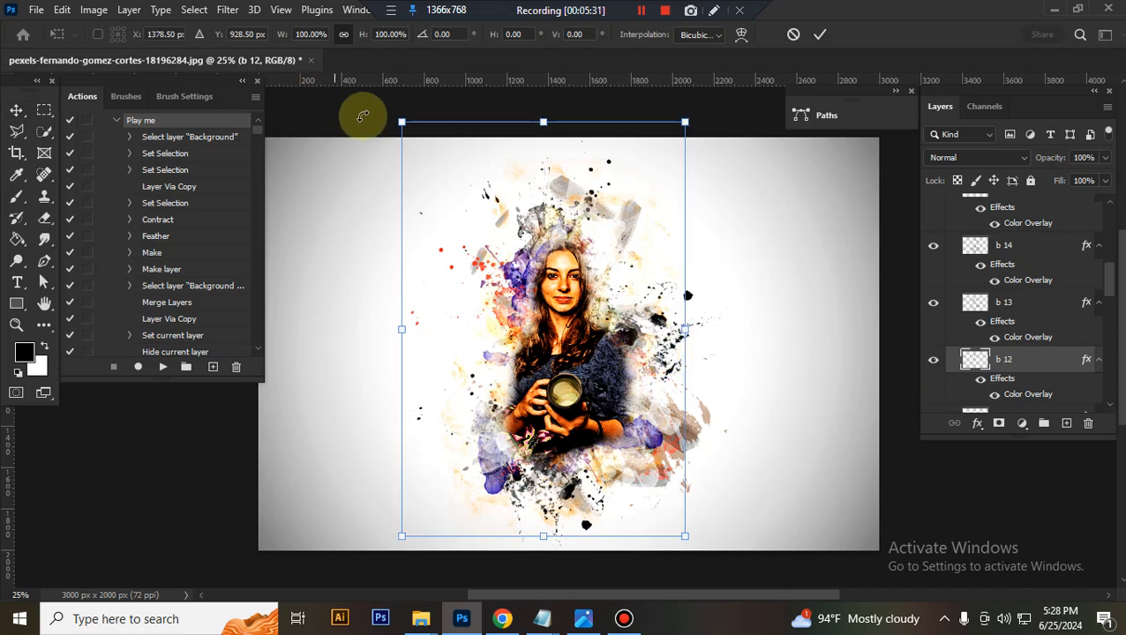
drag(401, 122, 412, 137)
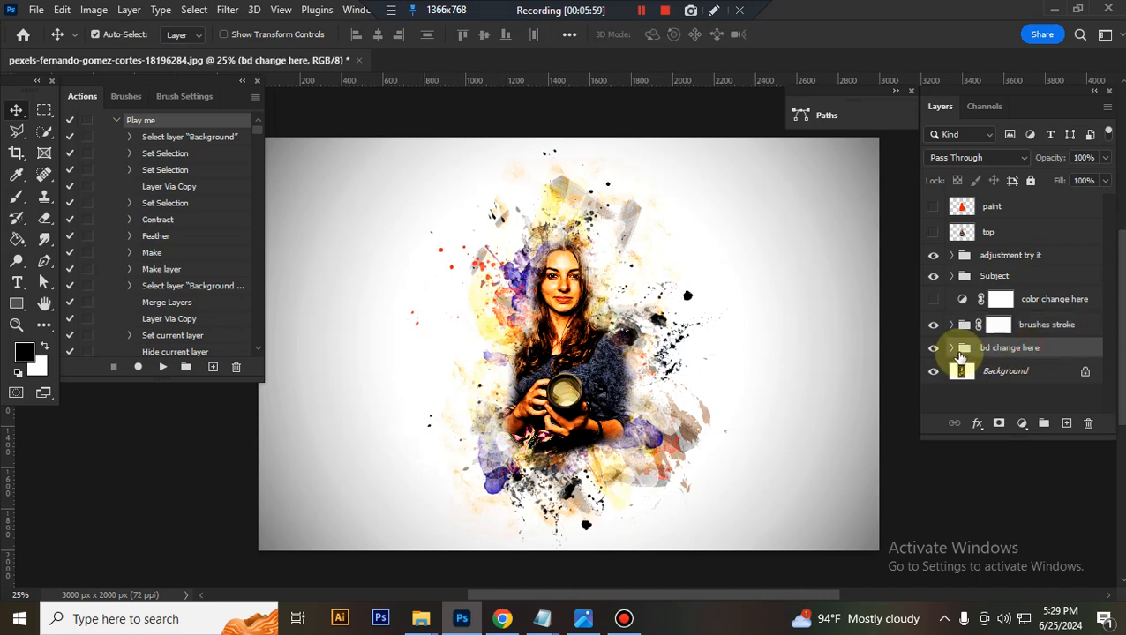
Step: Try lilac-to-olive, blue-to-green and yellow-to-navy background gradients, then cancel the Gradient Fill
click(951, 347)
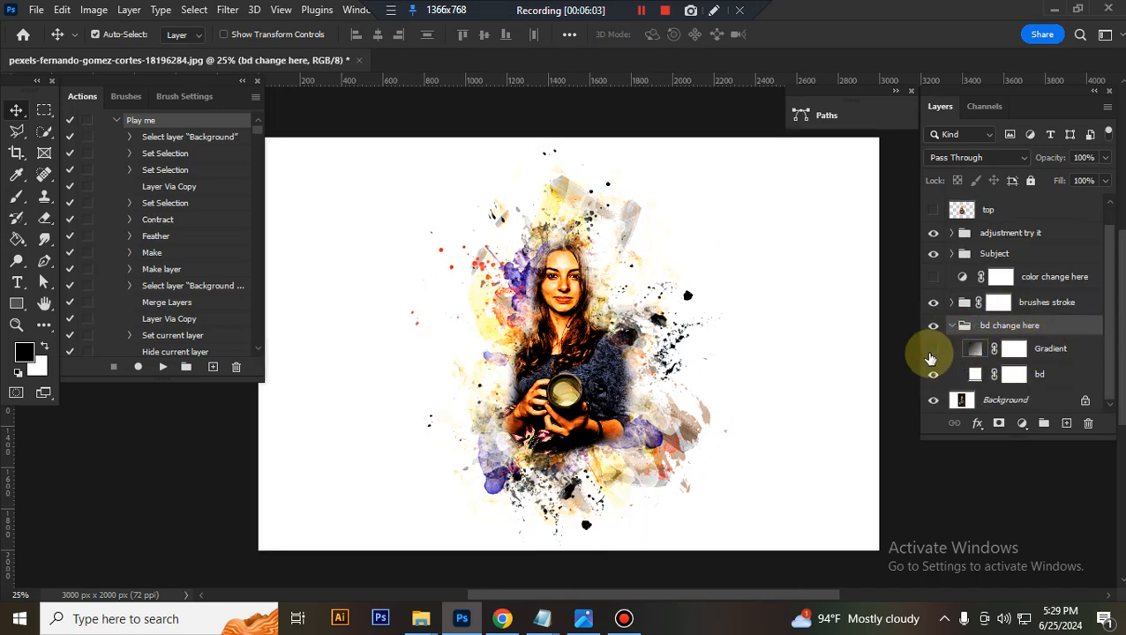
click(932, 348)
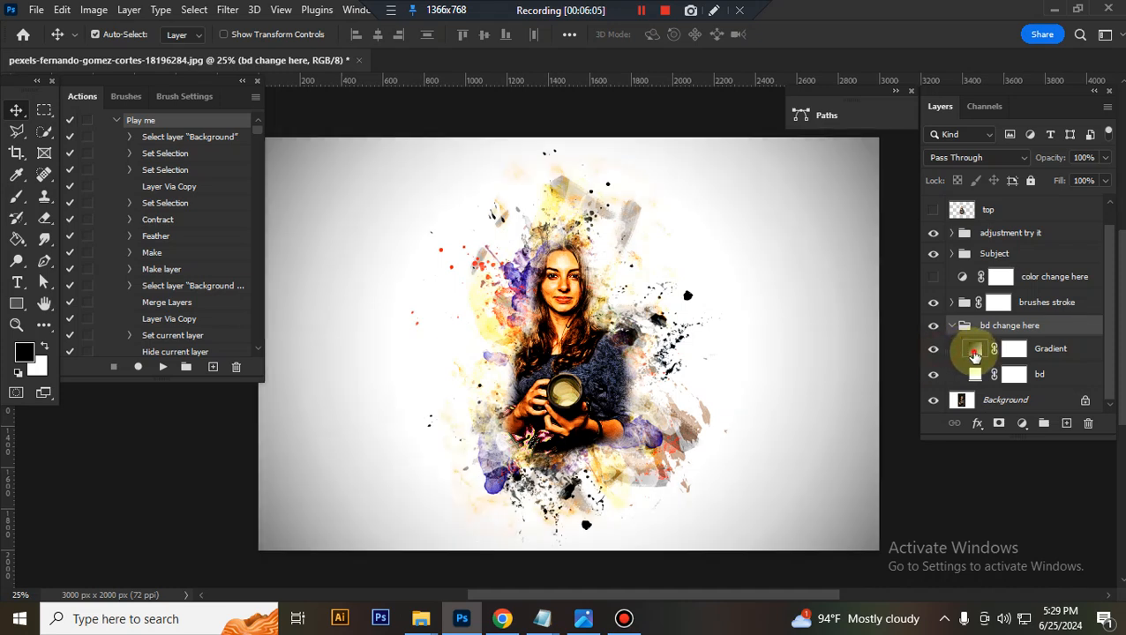
double_click(963, 350)
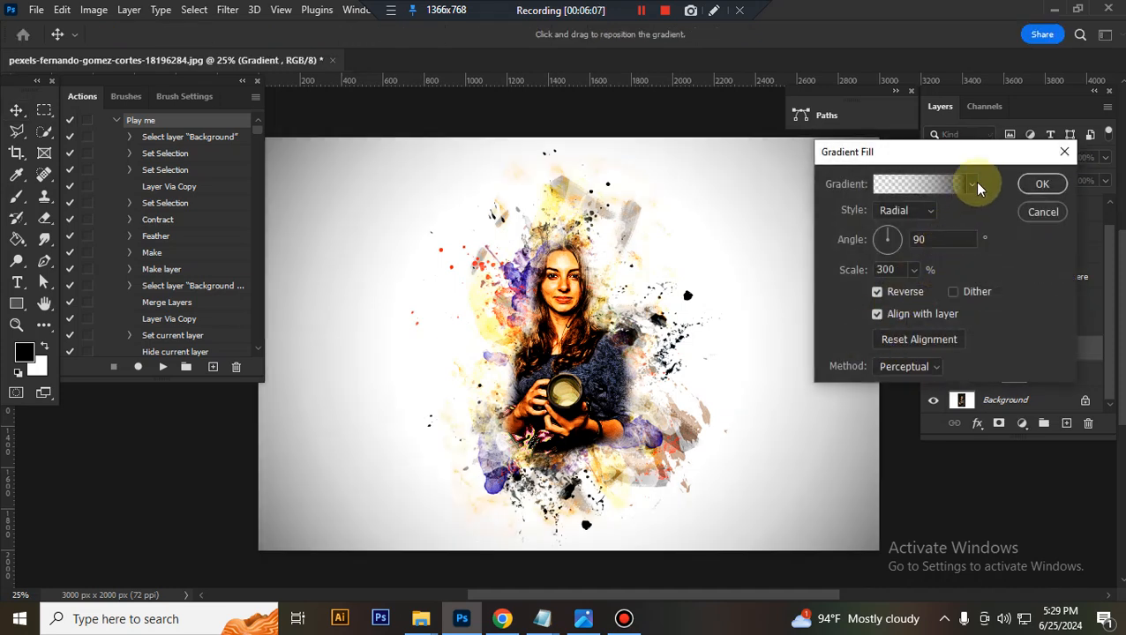
click(972, 183)
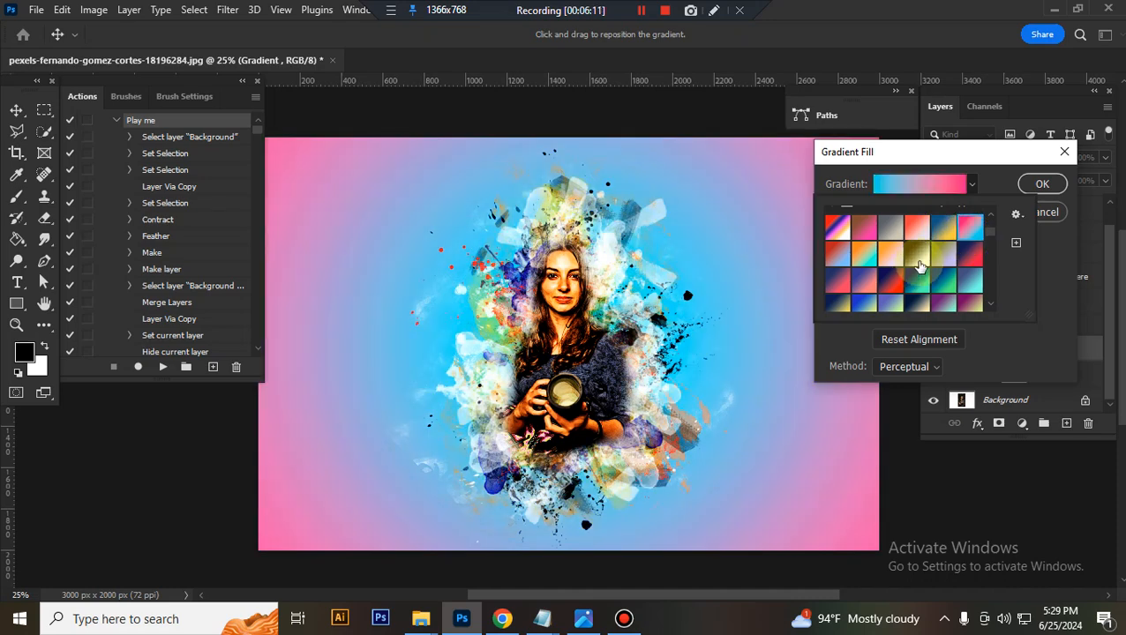
click(941, 259)
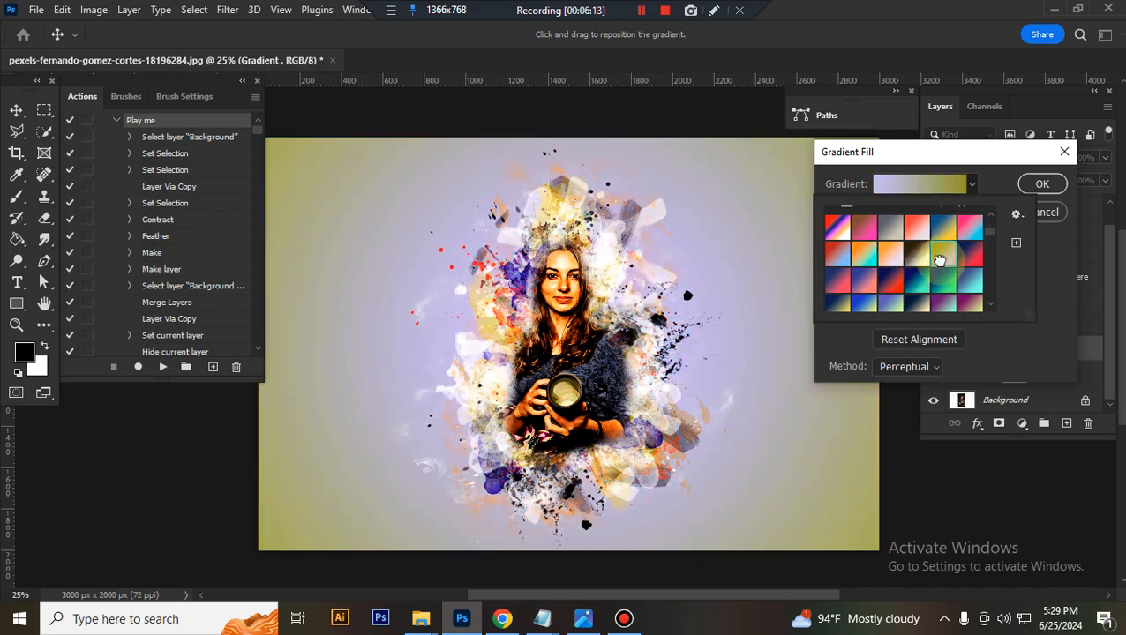
click(881, 299)
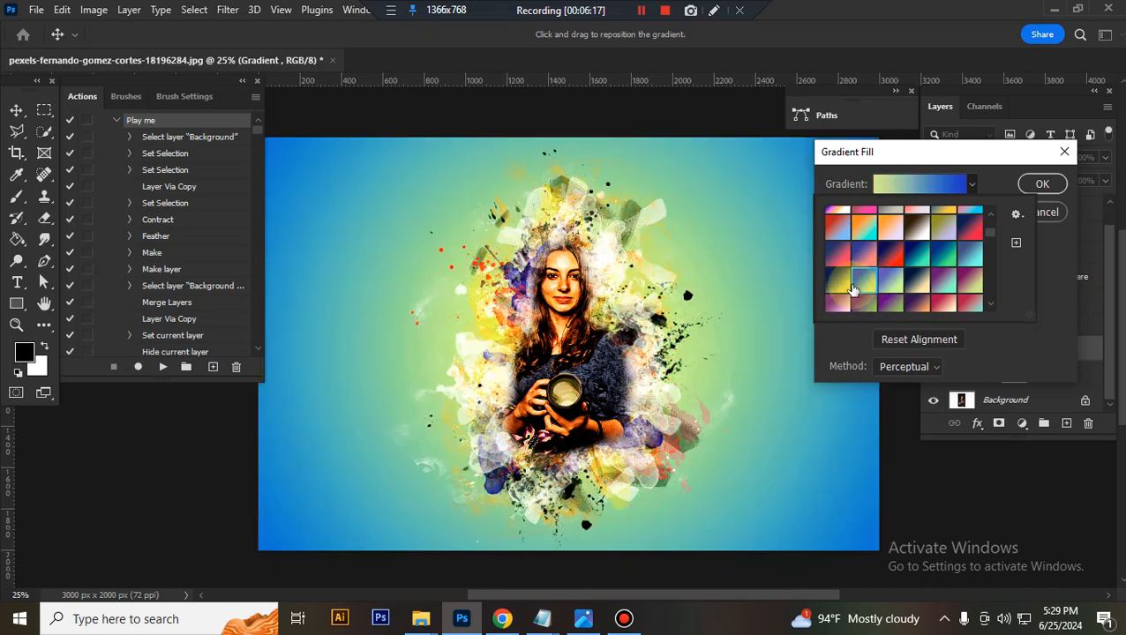
click(838, 282)
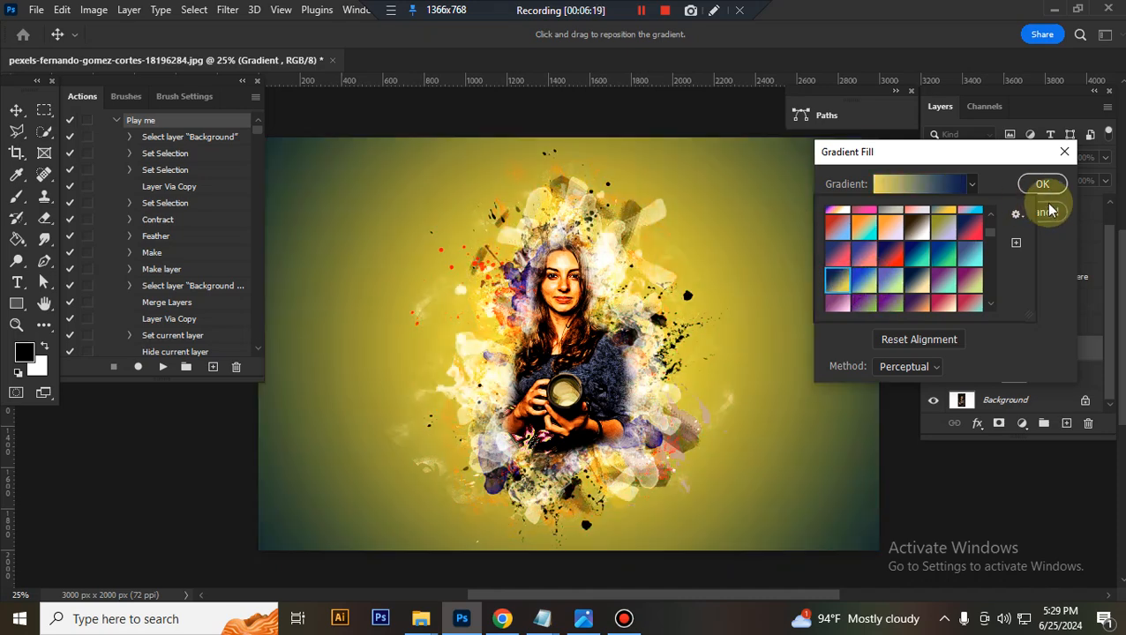
click(1042, 183)
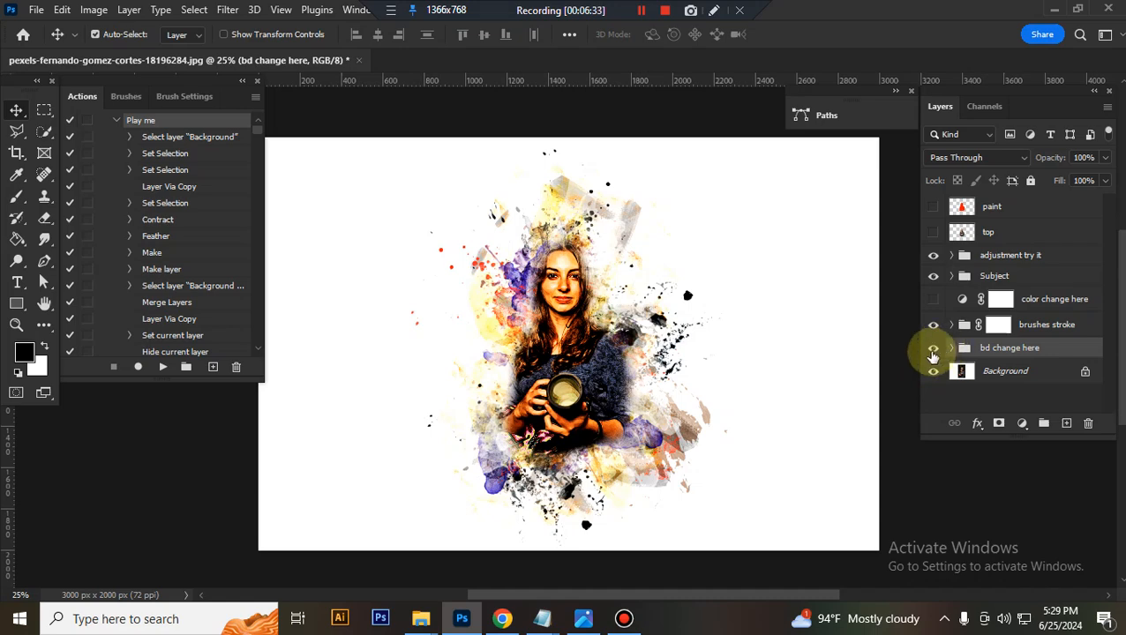
Step: Hide the 'bd change here' background group to reveal the transparent canvas behind the portrait
click(932, 348)
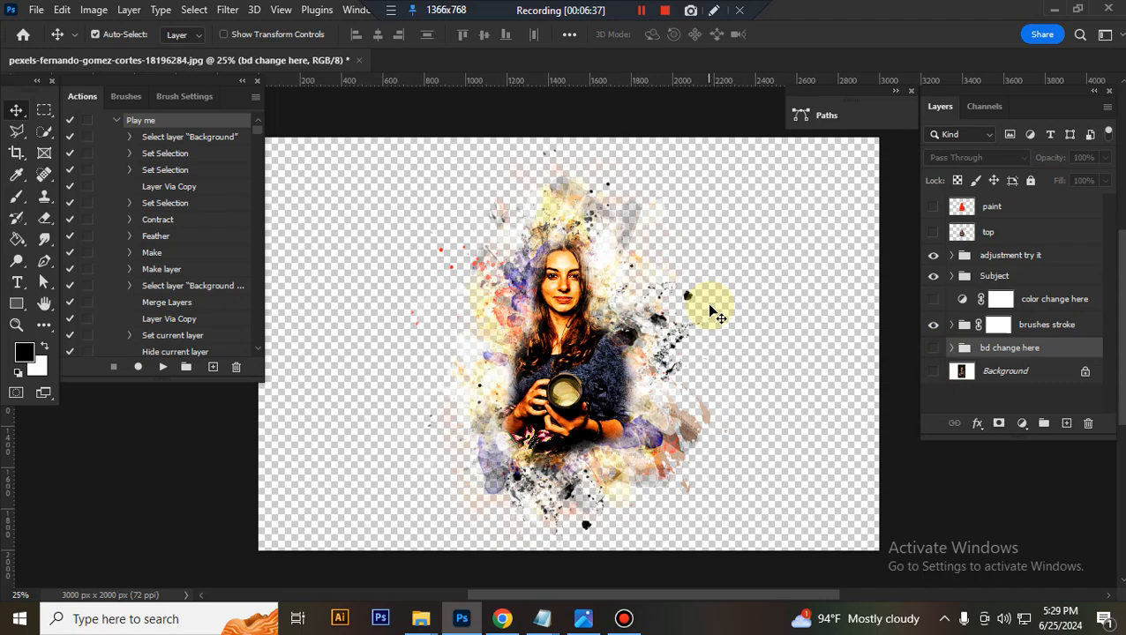
mouse_move(637, 71)
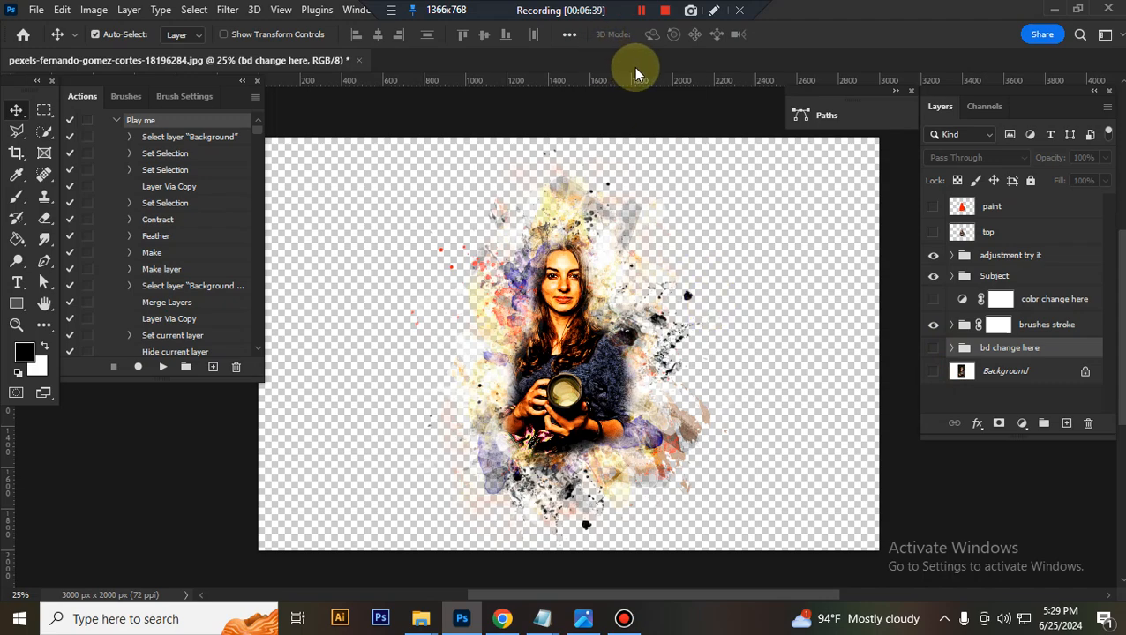